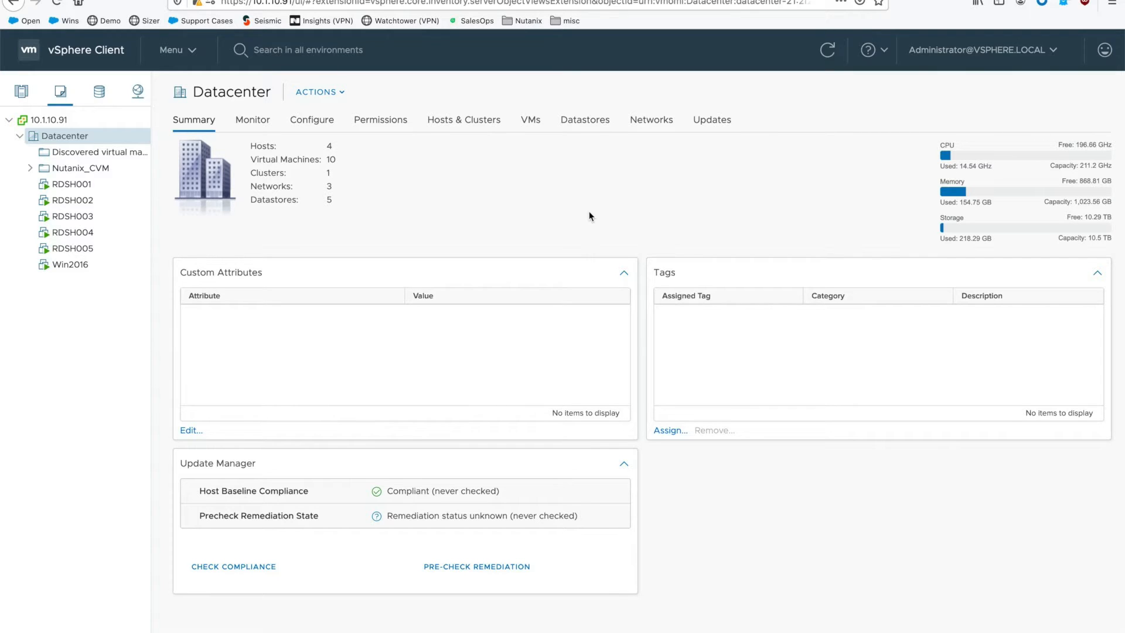
mouse_move(392, 228)
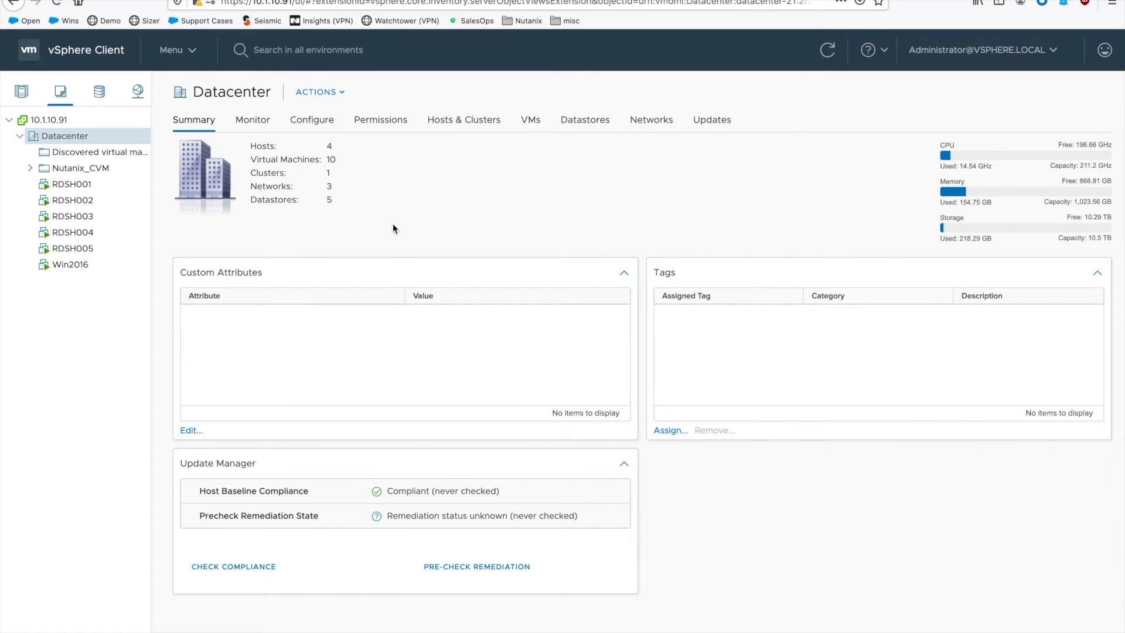
Show the Summary of host 10.1.10.61 in NTNX01, confirming it runs VMware ESXi 6.7.0.
left_click(71, 264)
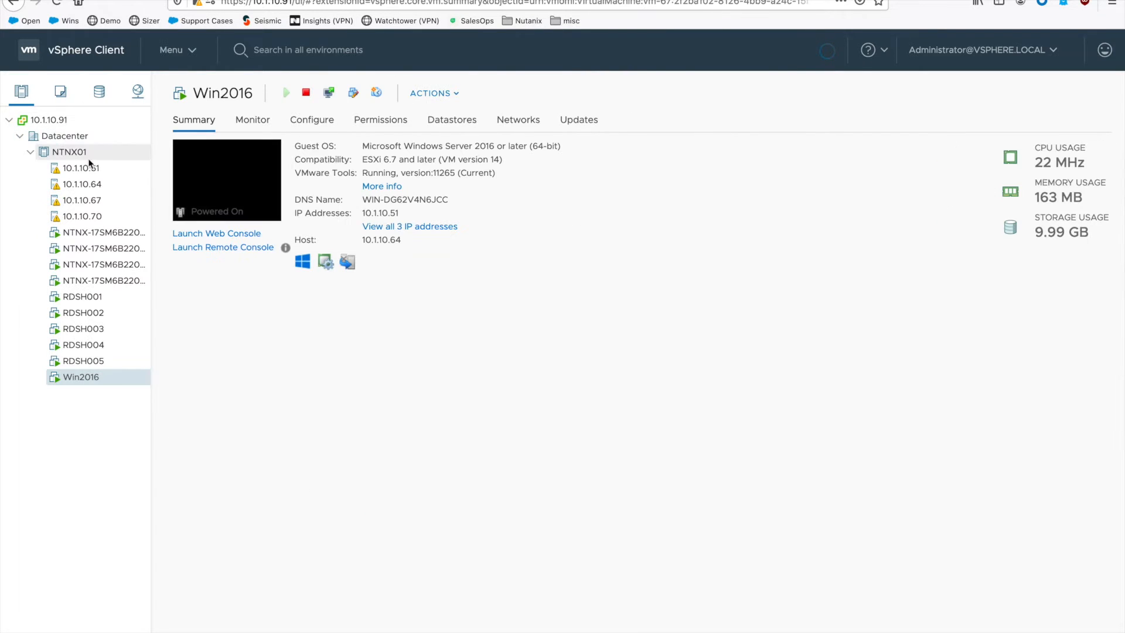
left_click(80, 168)
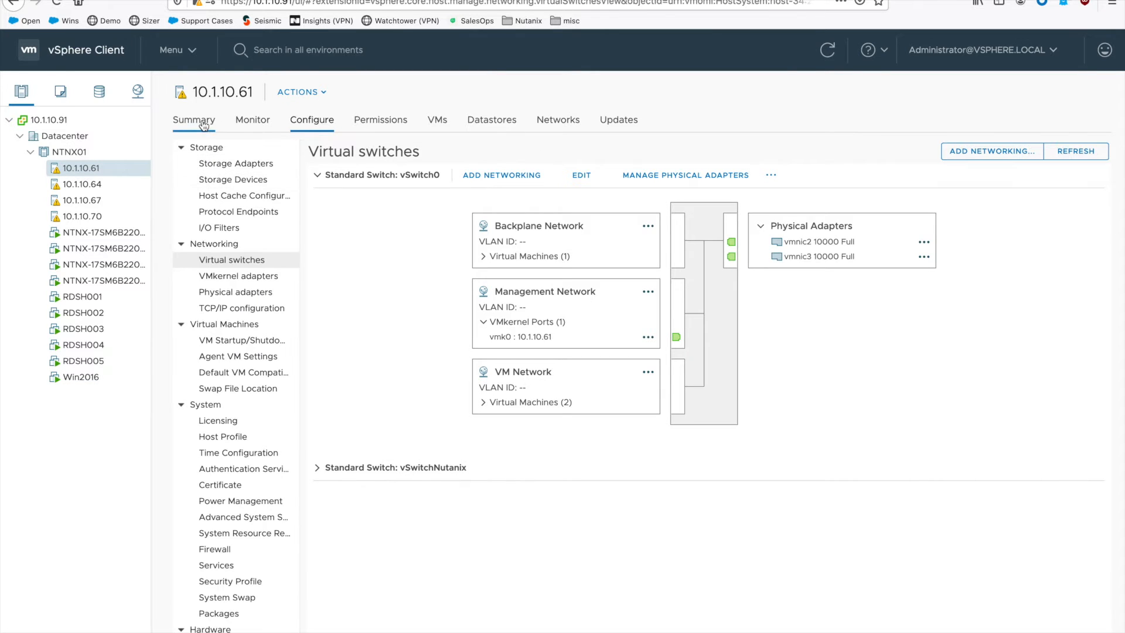
left_click(194, 120)
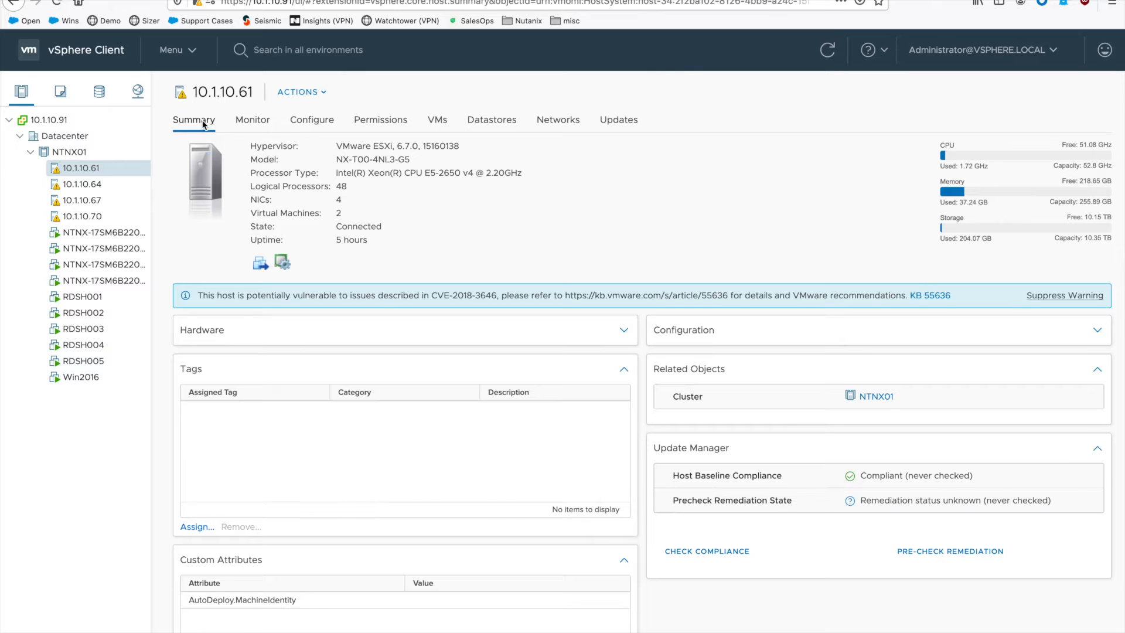
mouse_move(177, 93)
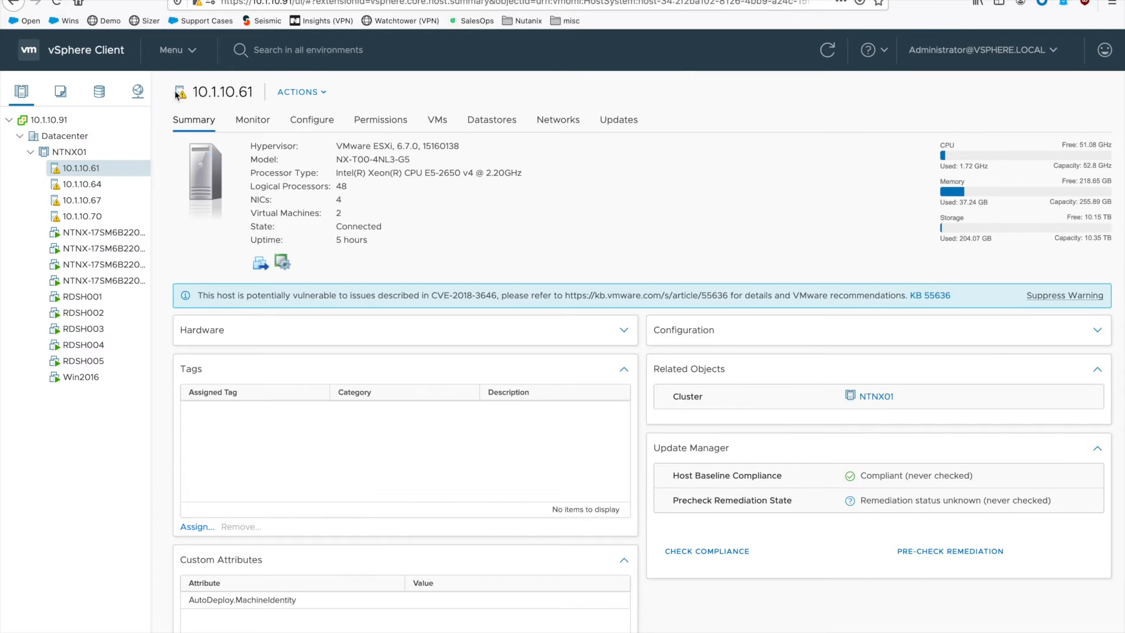
mouse_move(244, 140)
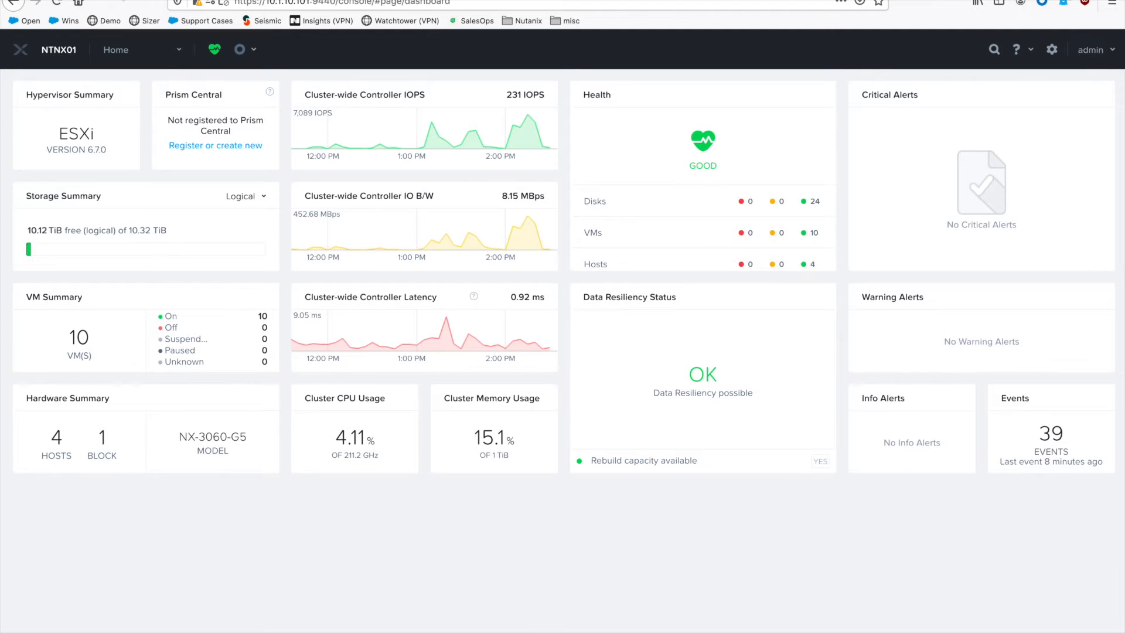
mouse_move(168, 69)
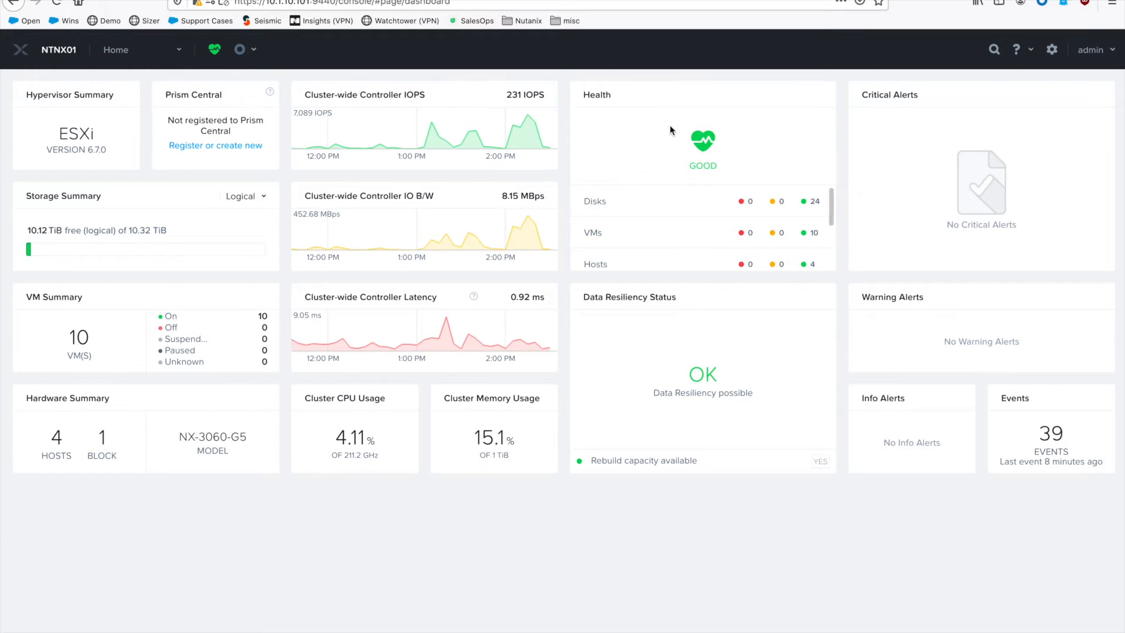
Choose AHV as the Convert Cluster target hypervisor, preserving user VMs' power state.
left_click(1052, 49)
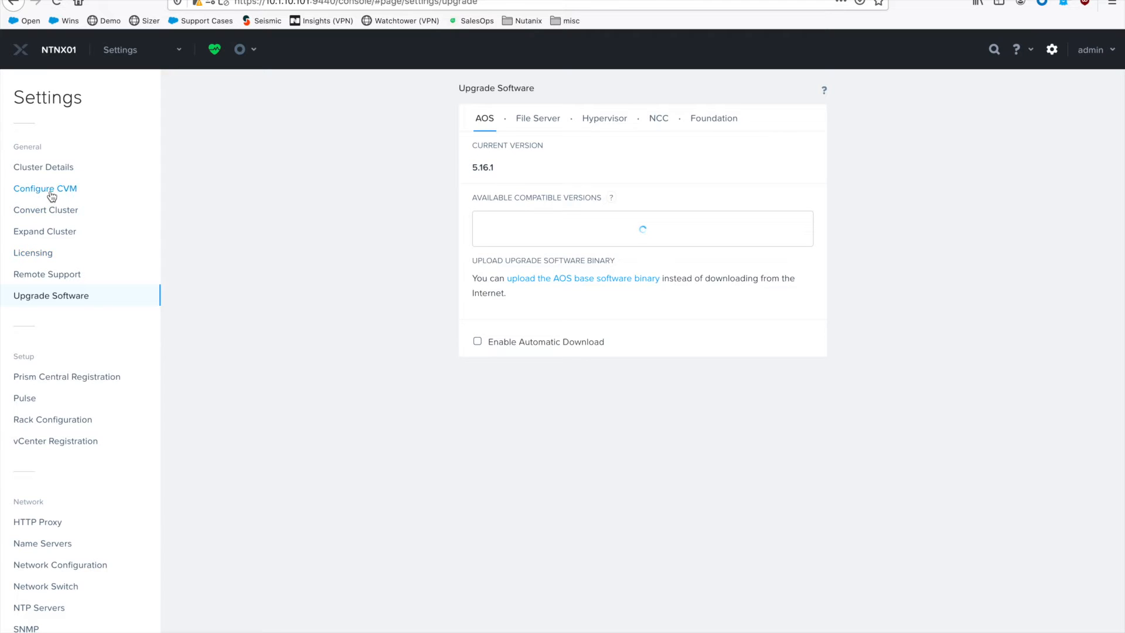
left_click(45, 209)
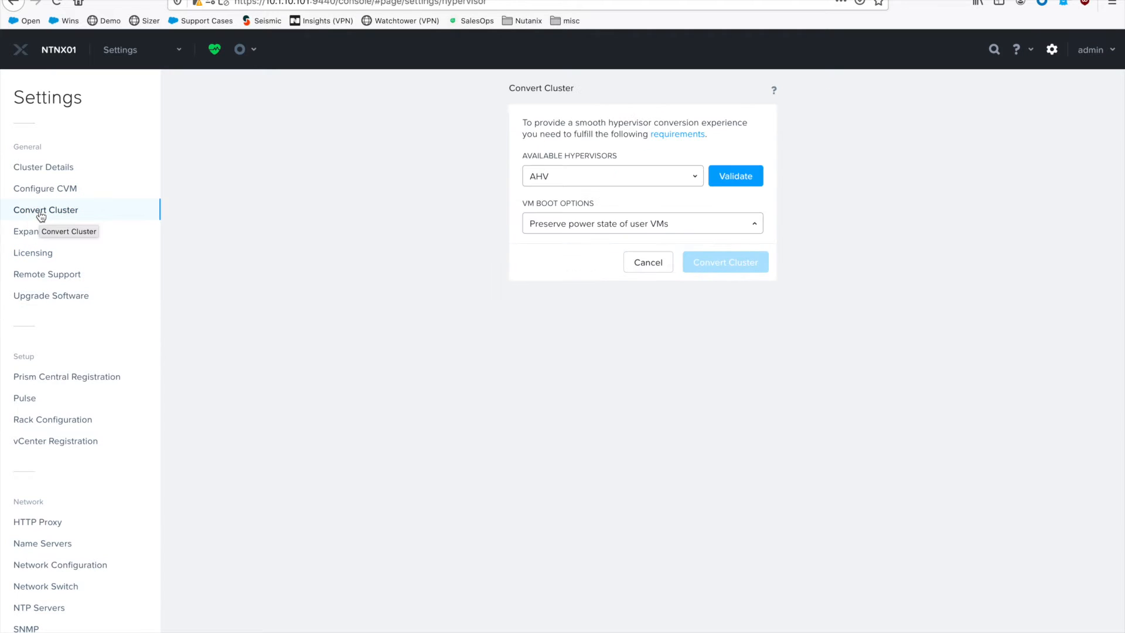
left_click(610, 176)
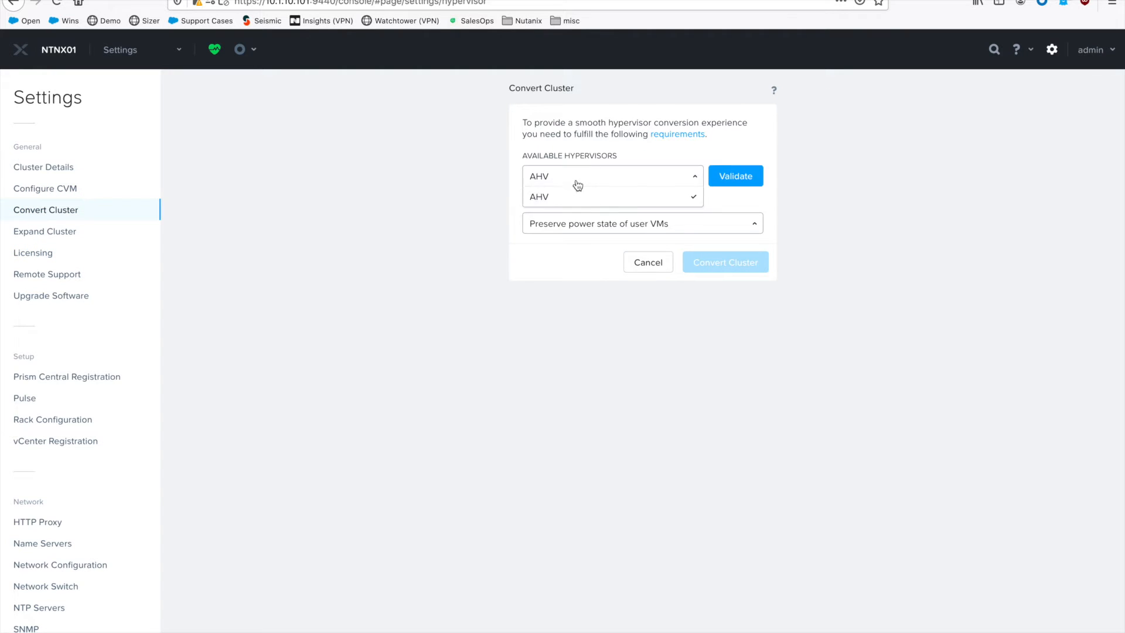
left_click(641, 224)
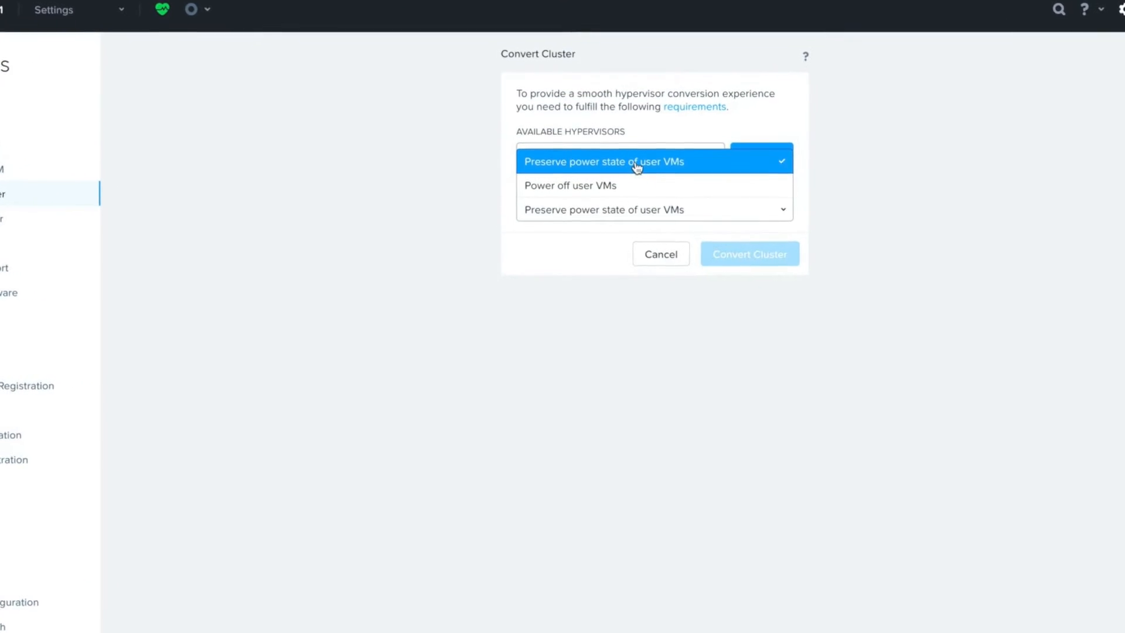
left_click(603, 160)
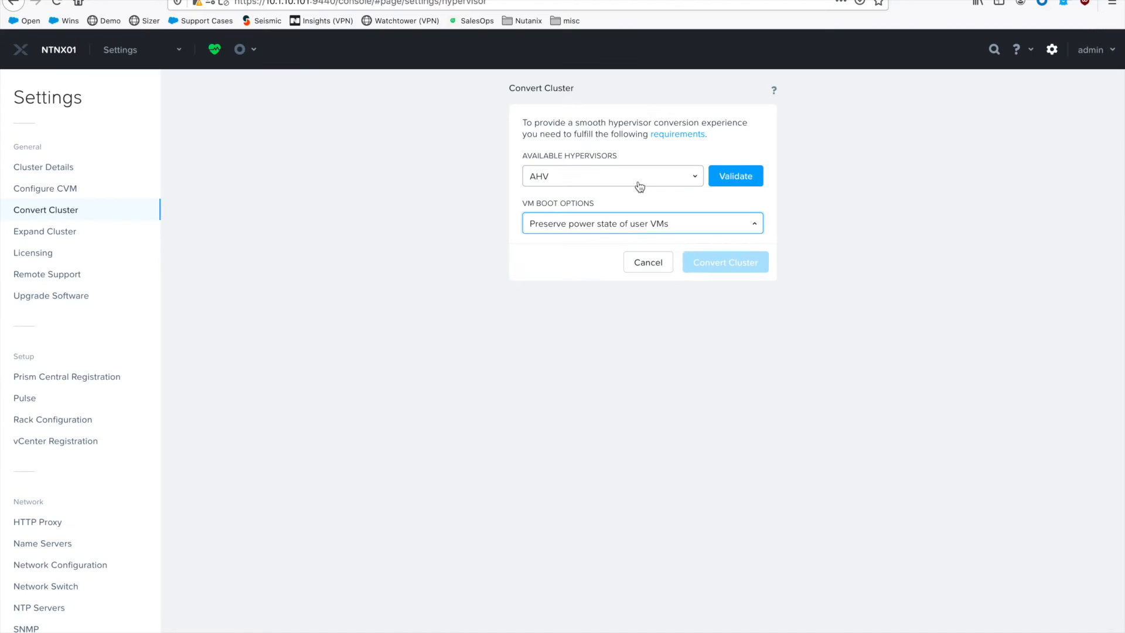
mouse_move(735, 176)
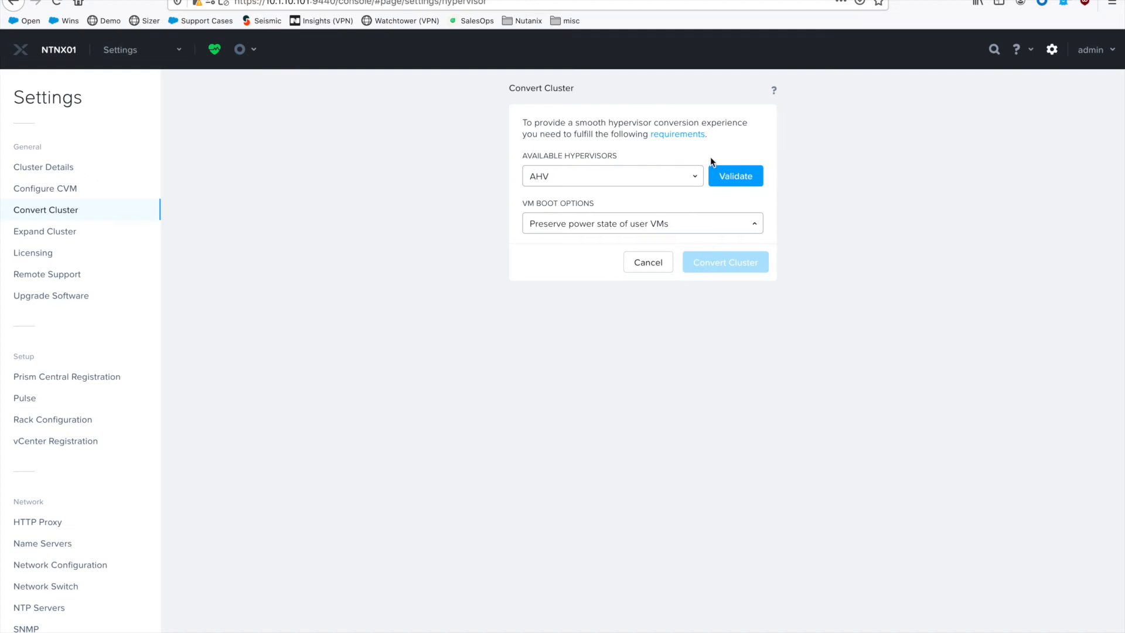
Validate the cluster for conversion against vCenter address 10.1.10.91.
left_click(735, 176)
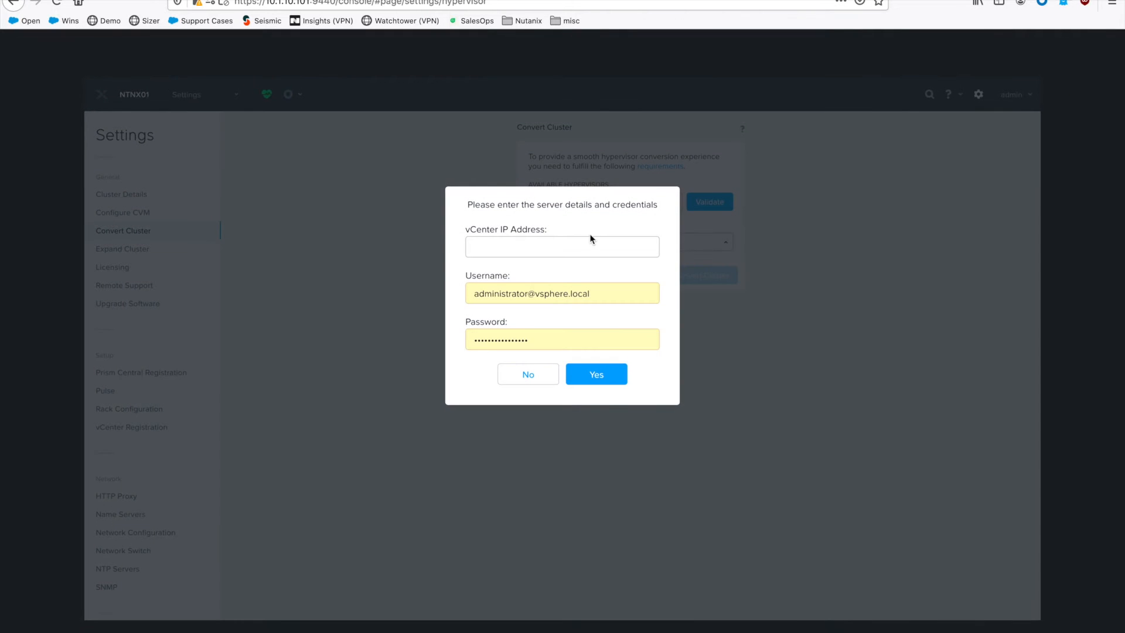
type("10.")
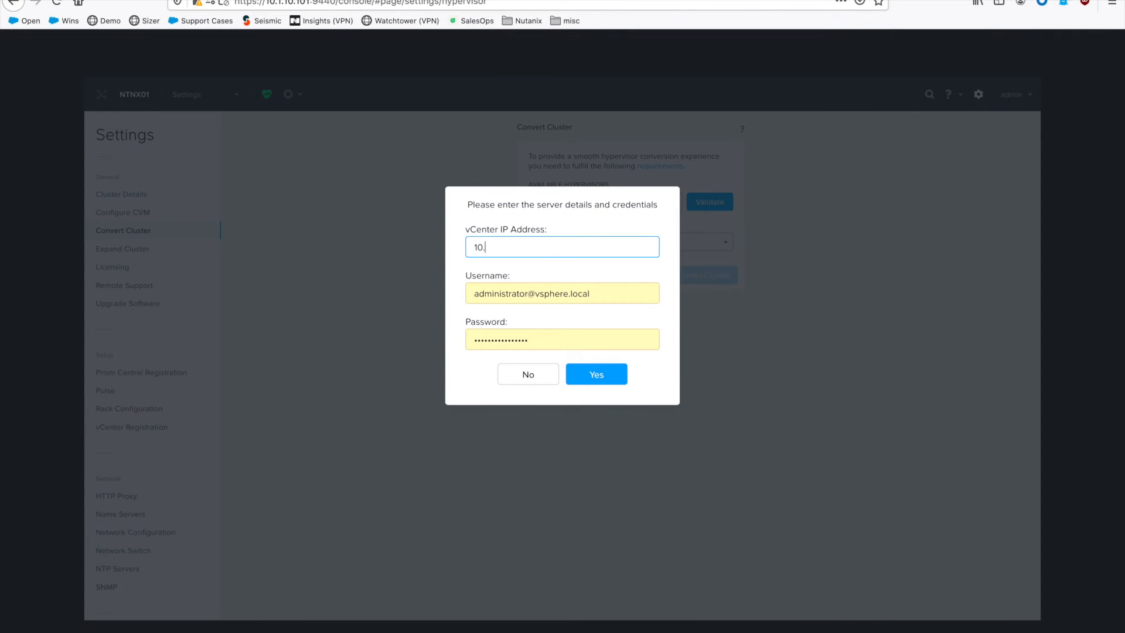
type("1")
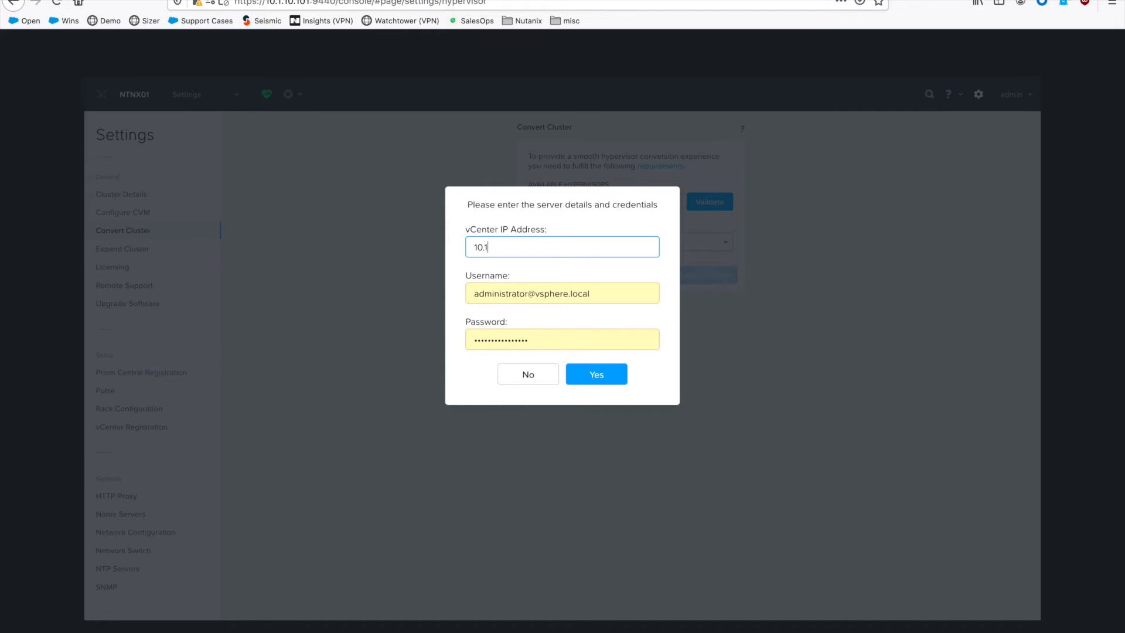
type("10.91")
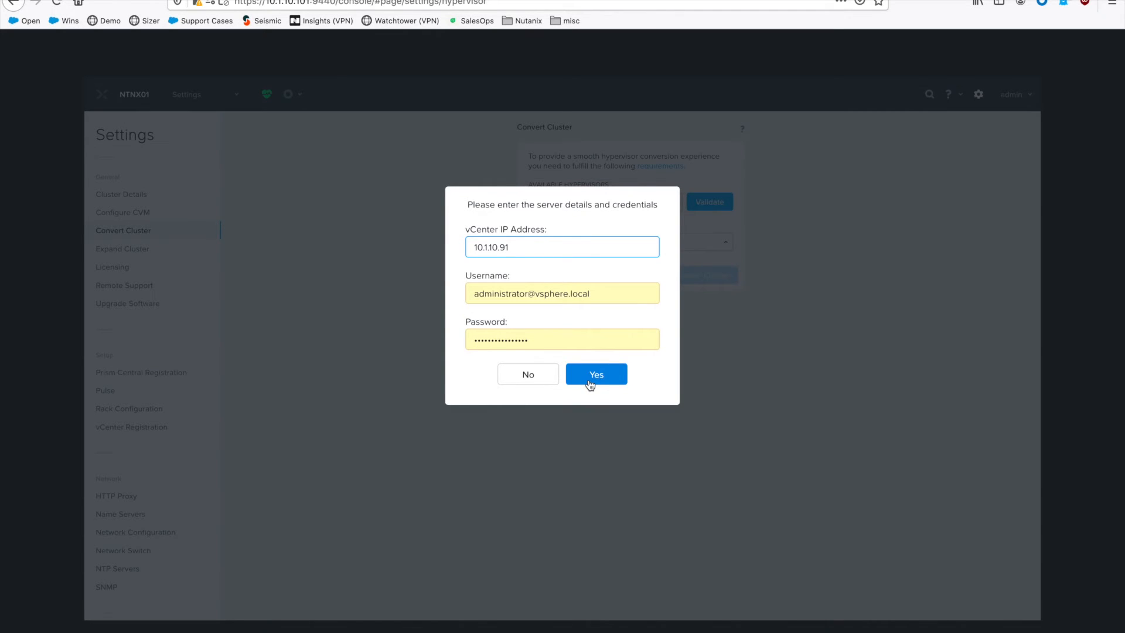
left_click(595, 373)
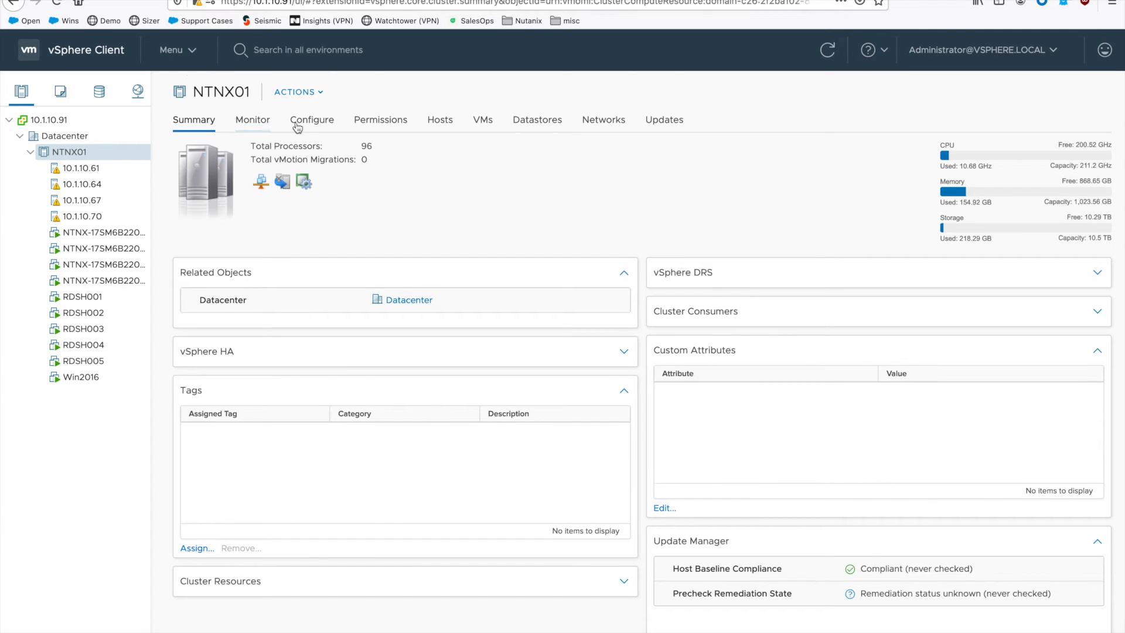
Set NTNX01's vSphere HA host failover capacity to Disabled and save.
left_click(311, 119)
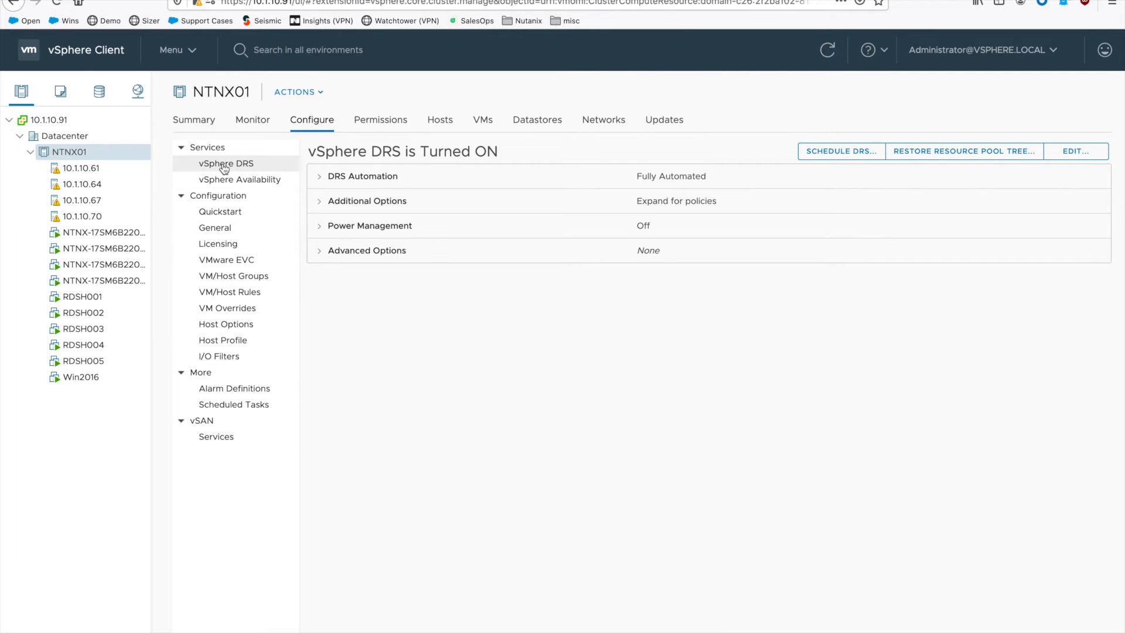
left_click(241, 179)
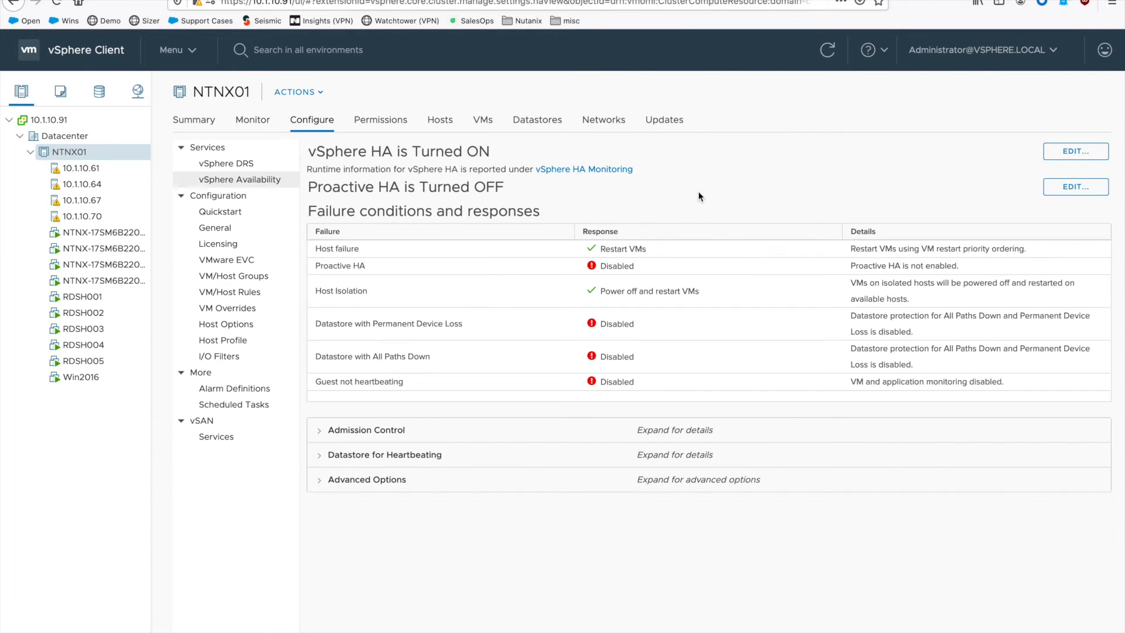
left_click(1074, 151)
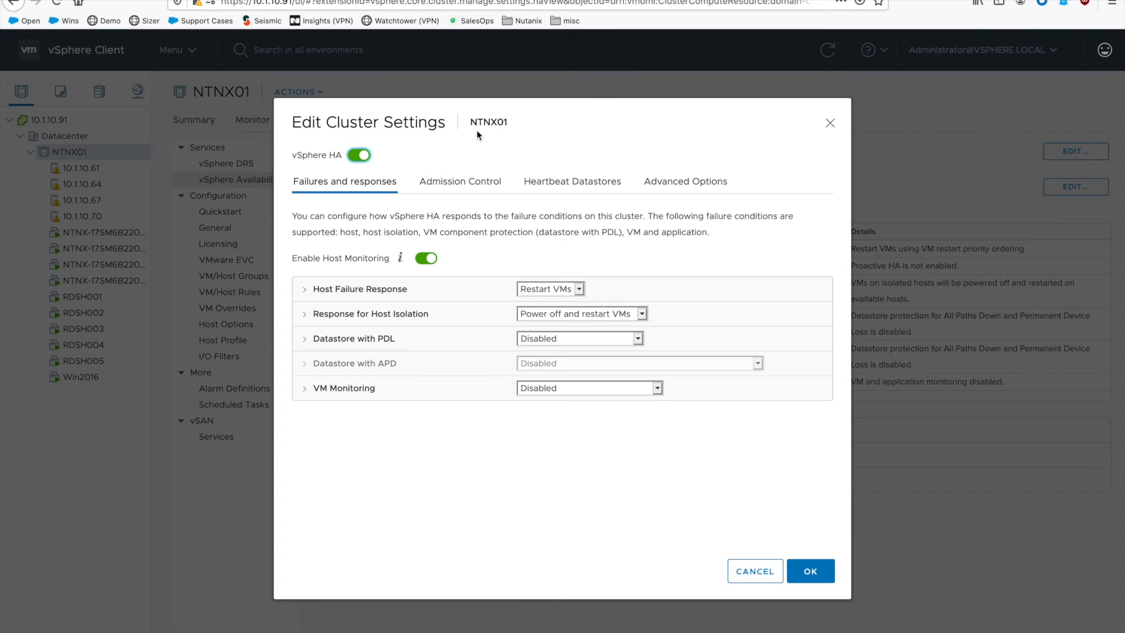
left_click(460, 181)
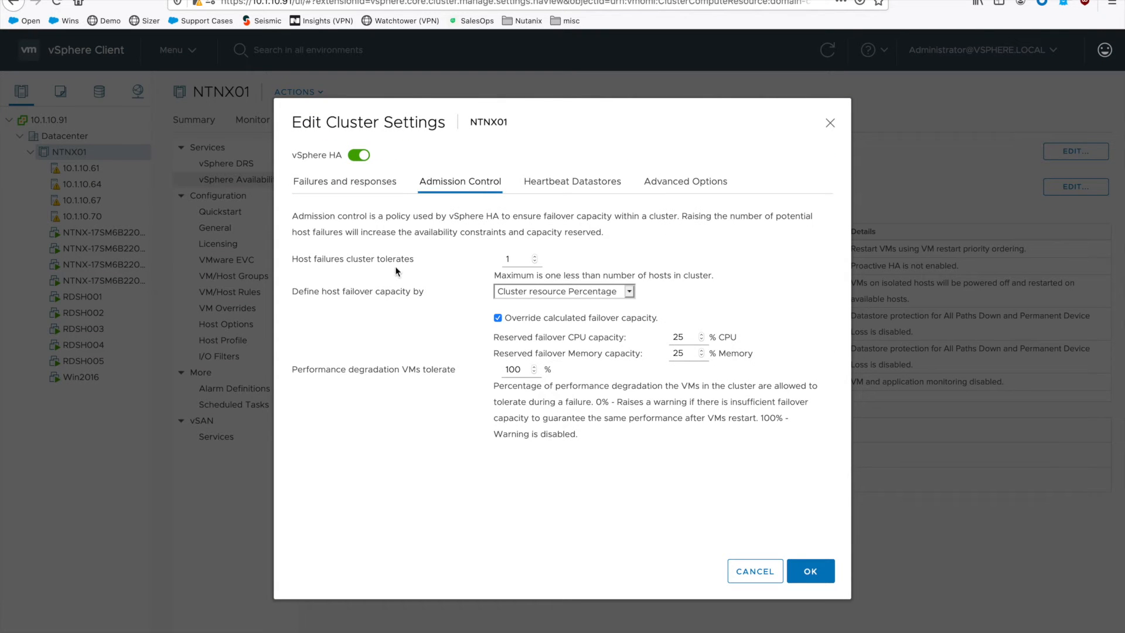
left_click(562, 290)
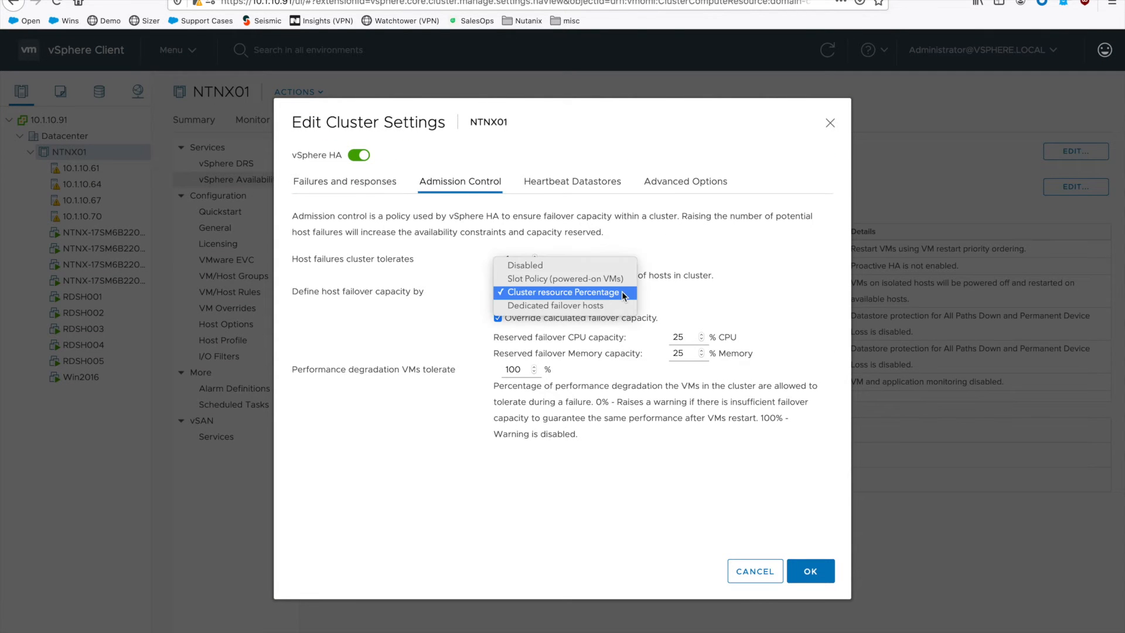
left_click(525, 265)
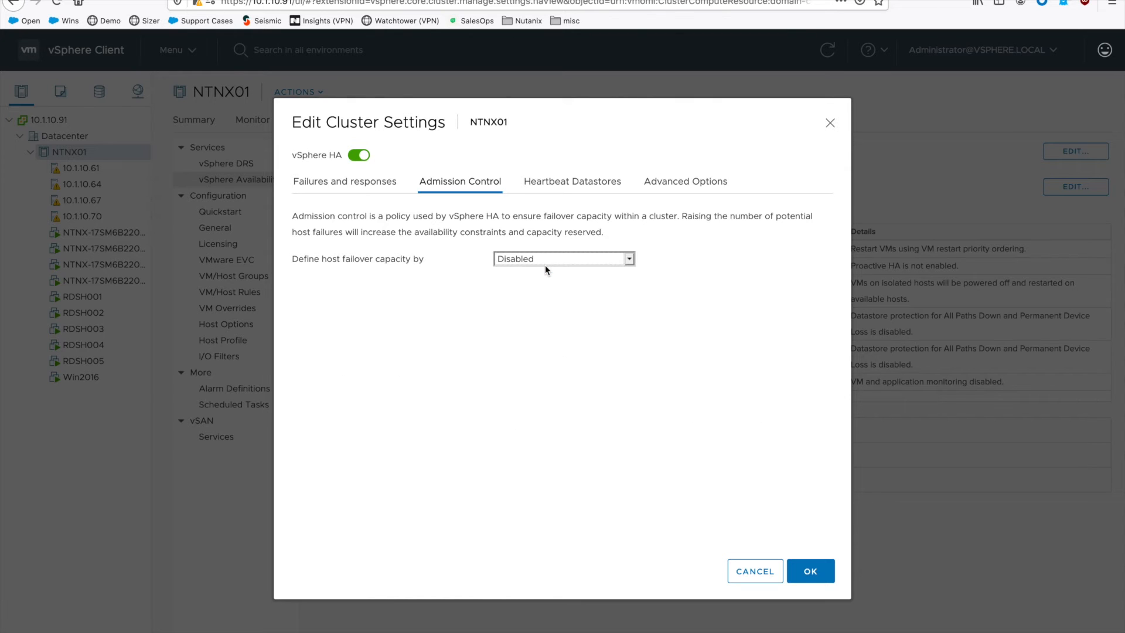
left_click(810, 570)
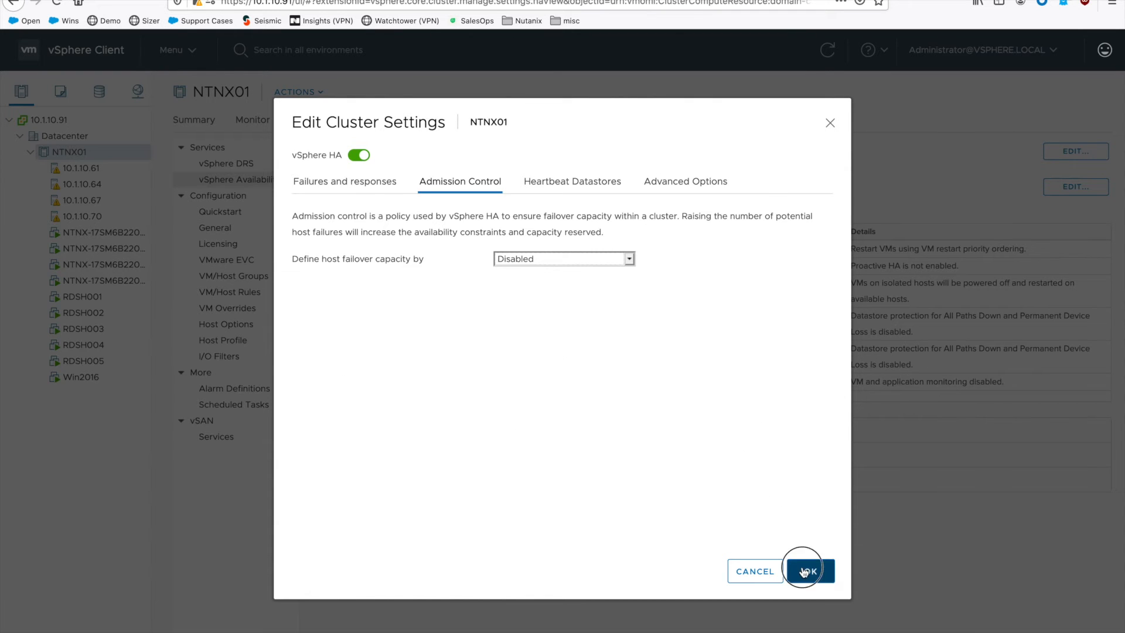
left_click(809, 571)
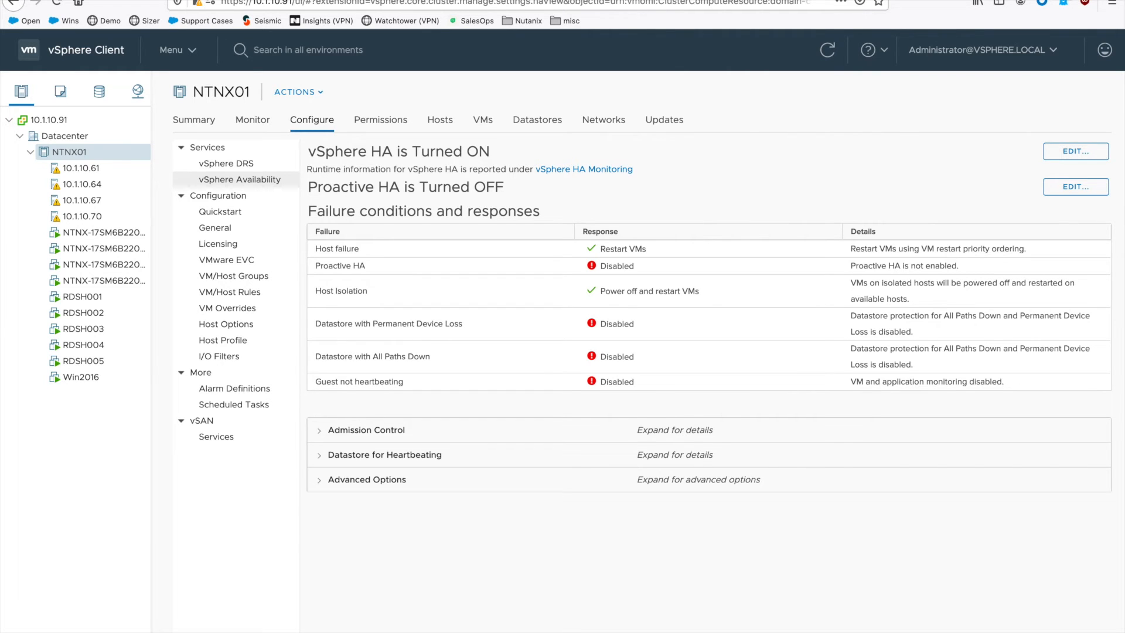
left_click(1111, 533)
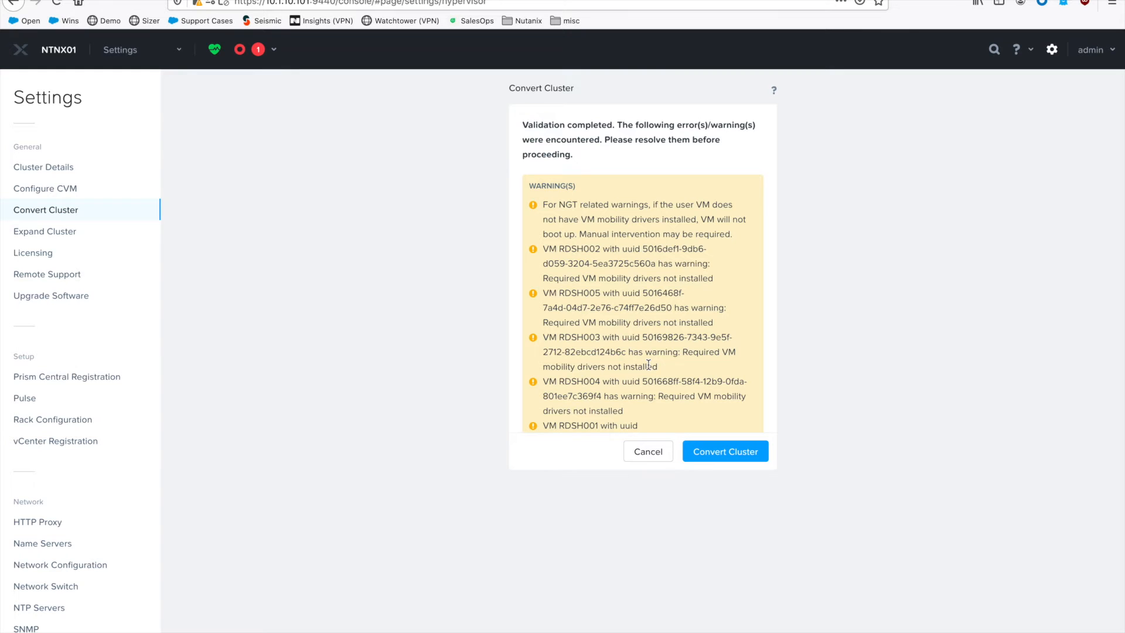
mouse_move(684, 247)
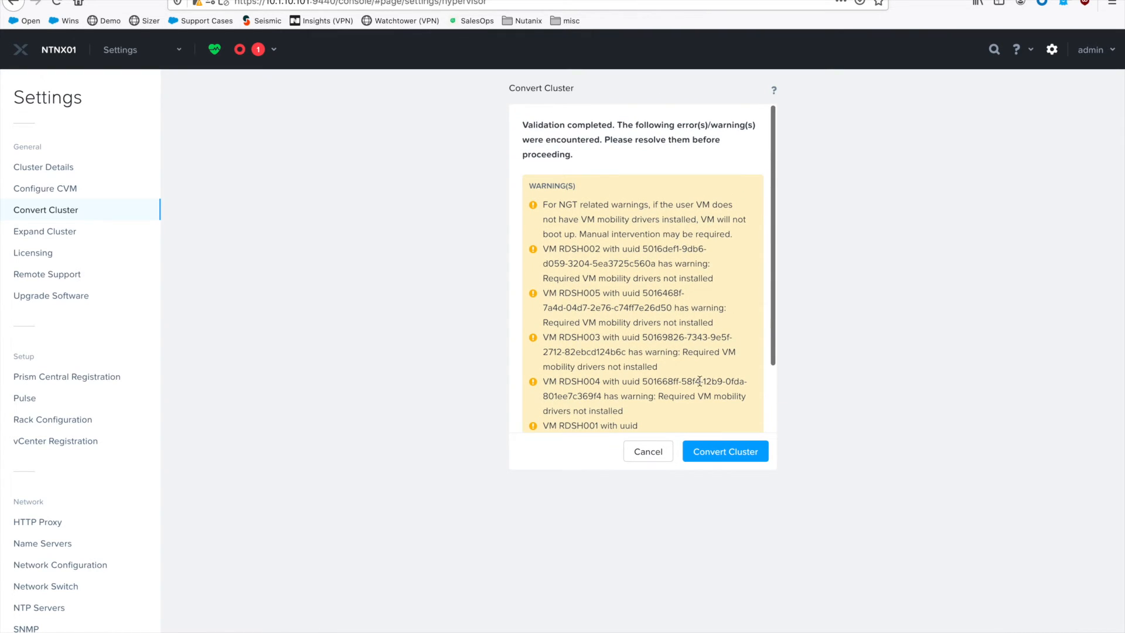
mouse_move(724, 451)
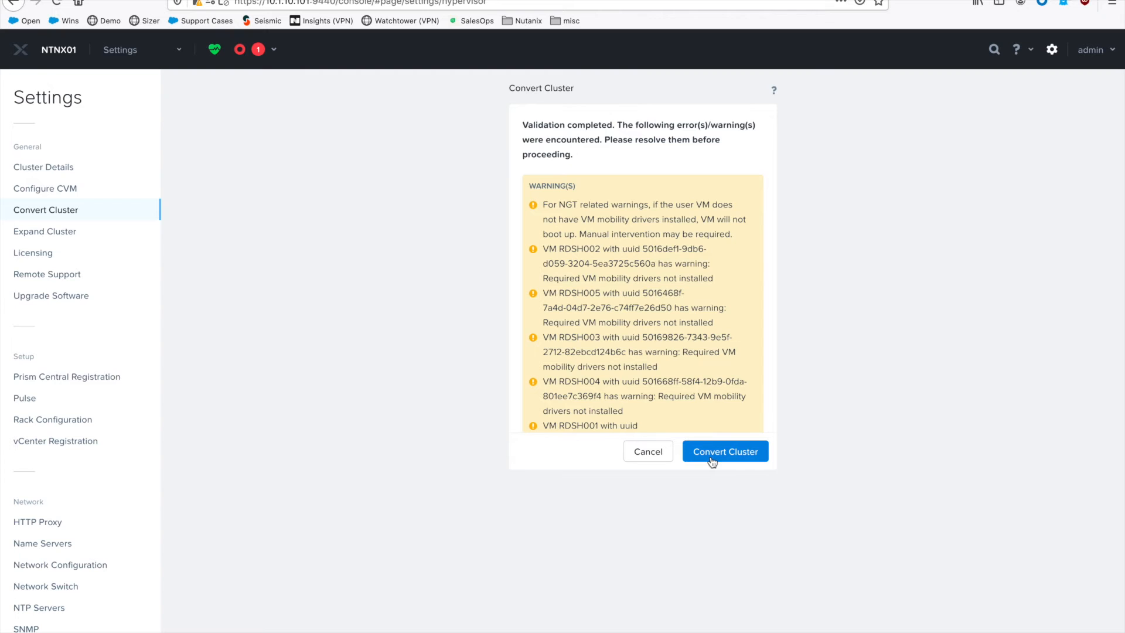
Proceed with Convert Cluster despite the missing mobility driver warnings.
left_click(725, 451)
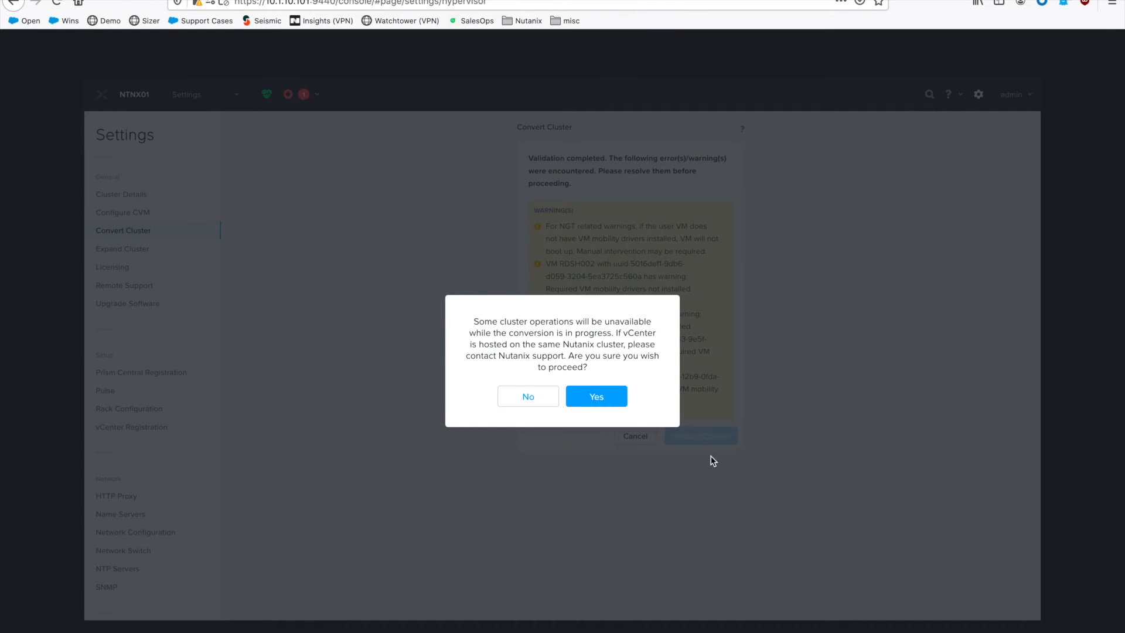
mouse_move(660, 391)
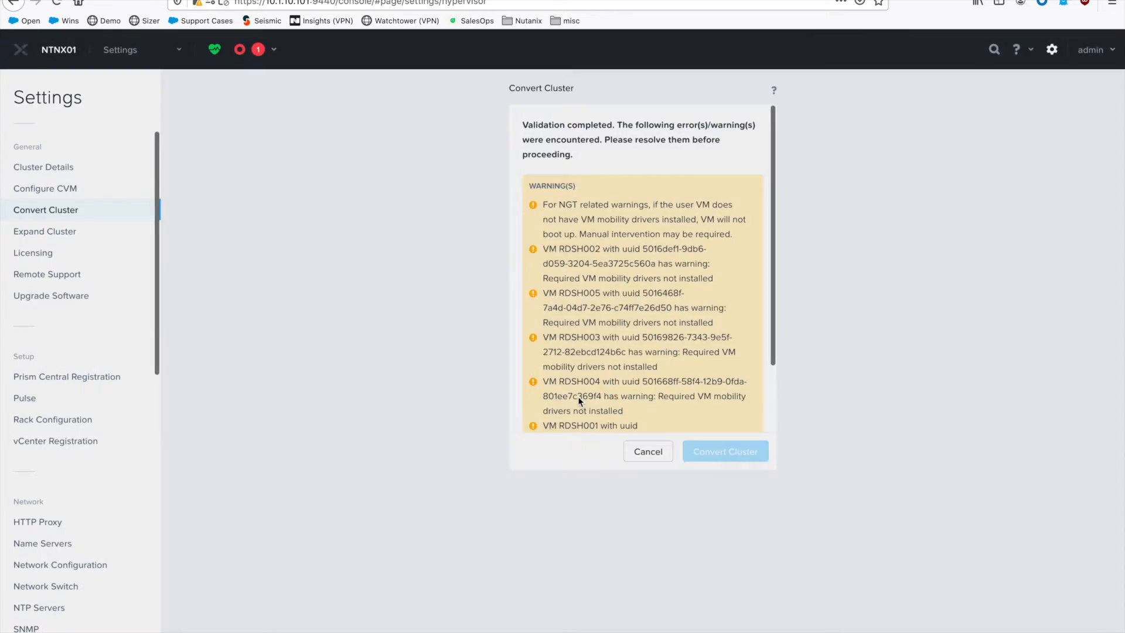
Confirm the prompt so the cluster conversion to AHV begins.
left_click(724, 451)
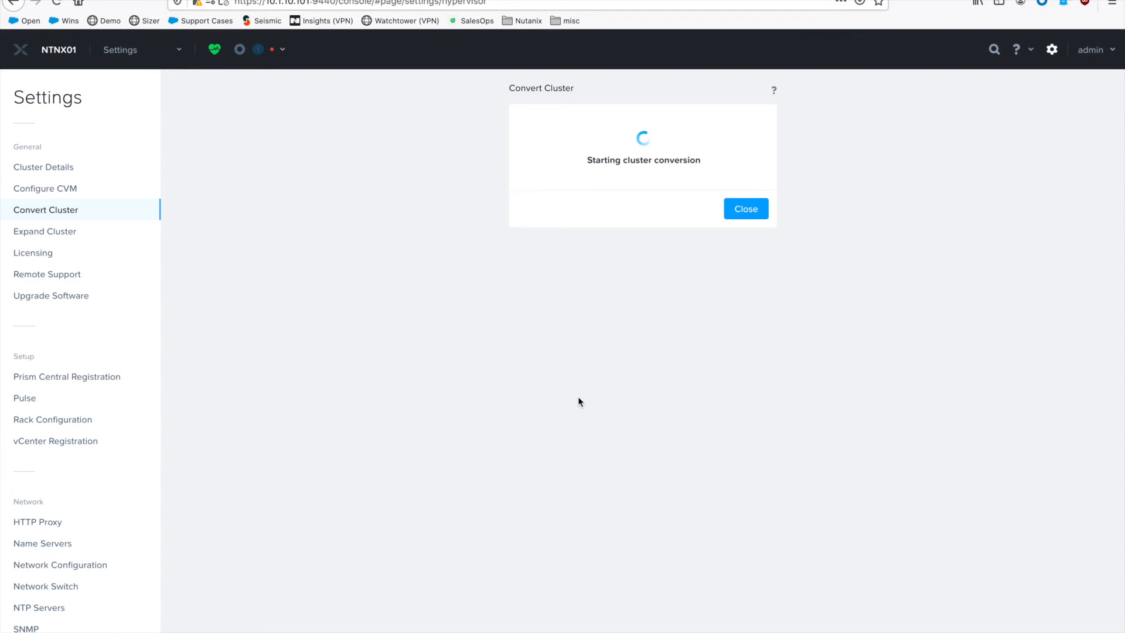
mouse_move(635, 227)
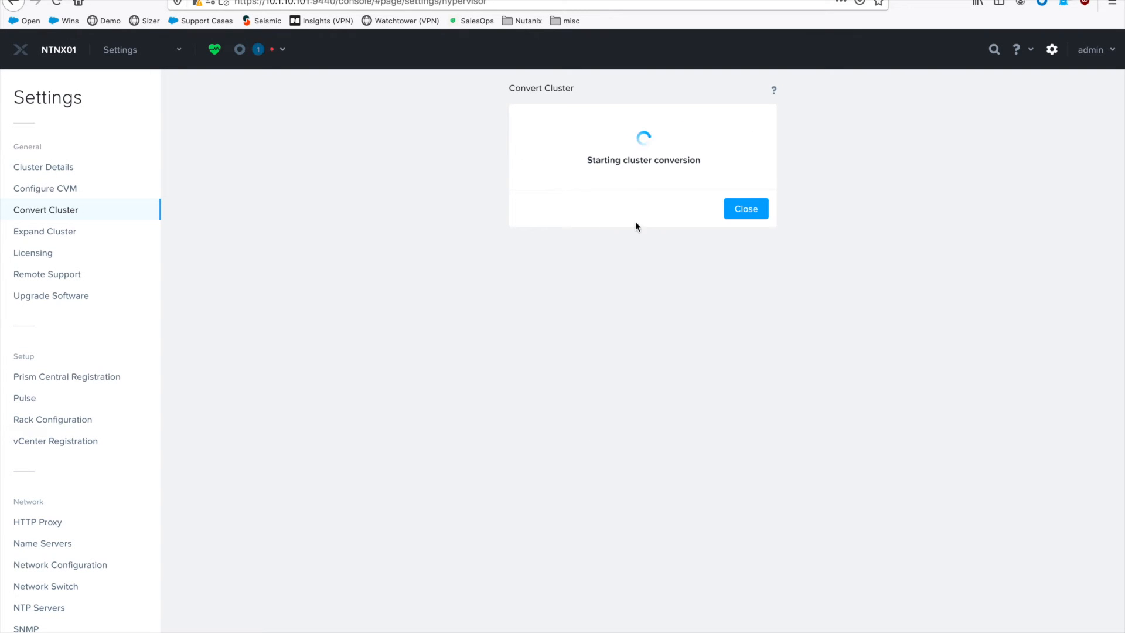
mouse_move(633, 218)
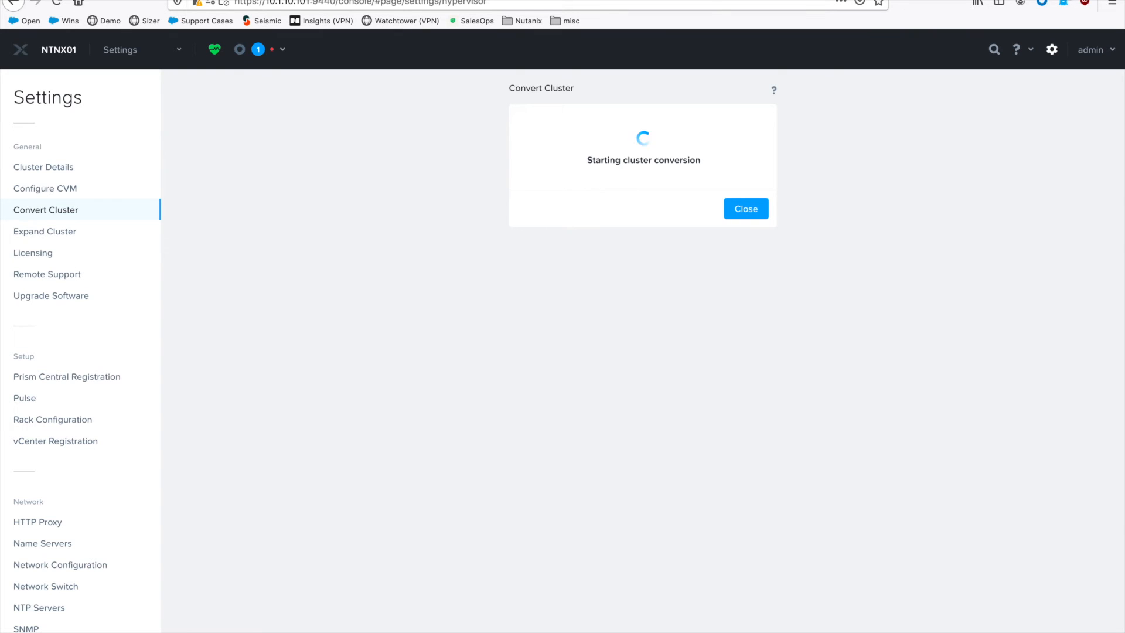
mouse_move(614, 192)
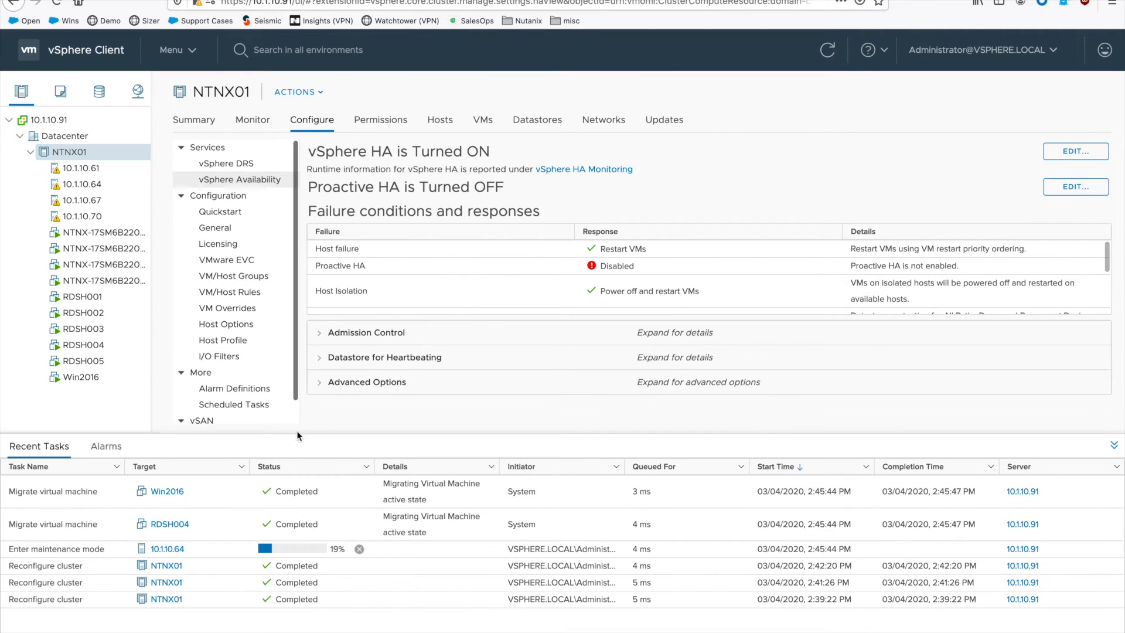
mouse_move(379, 629)
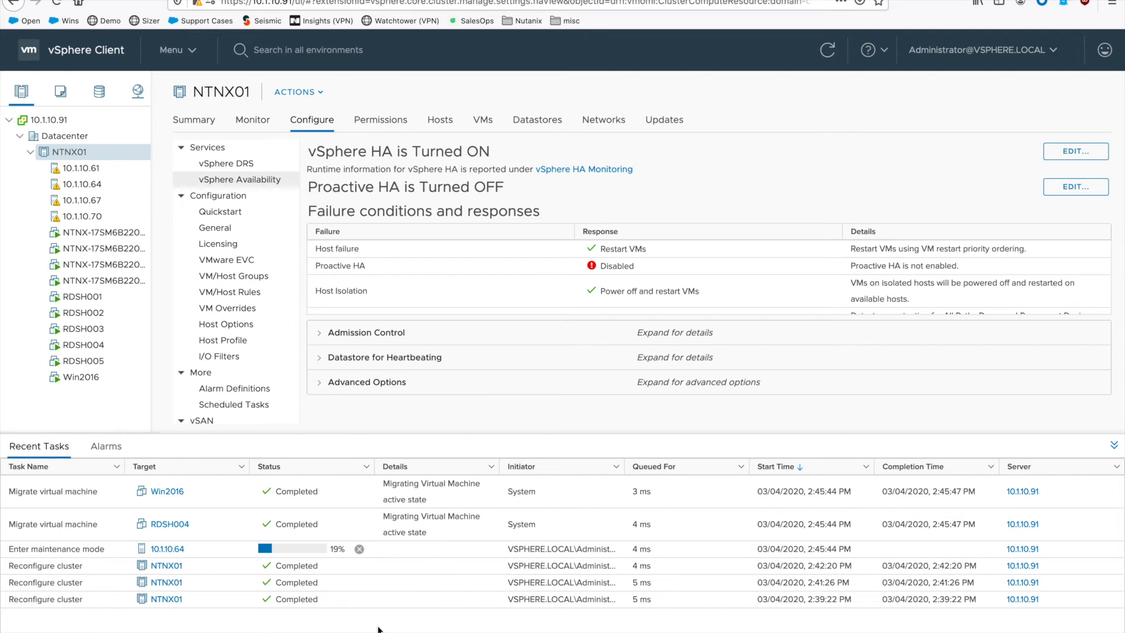
mouse_move(421, 508)
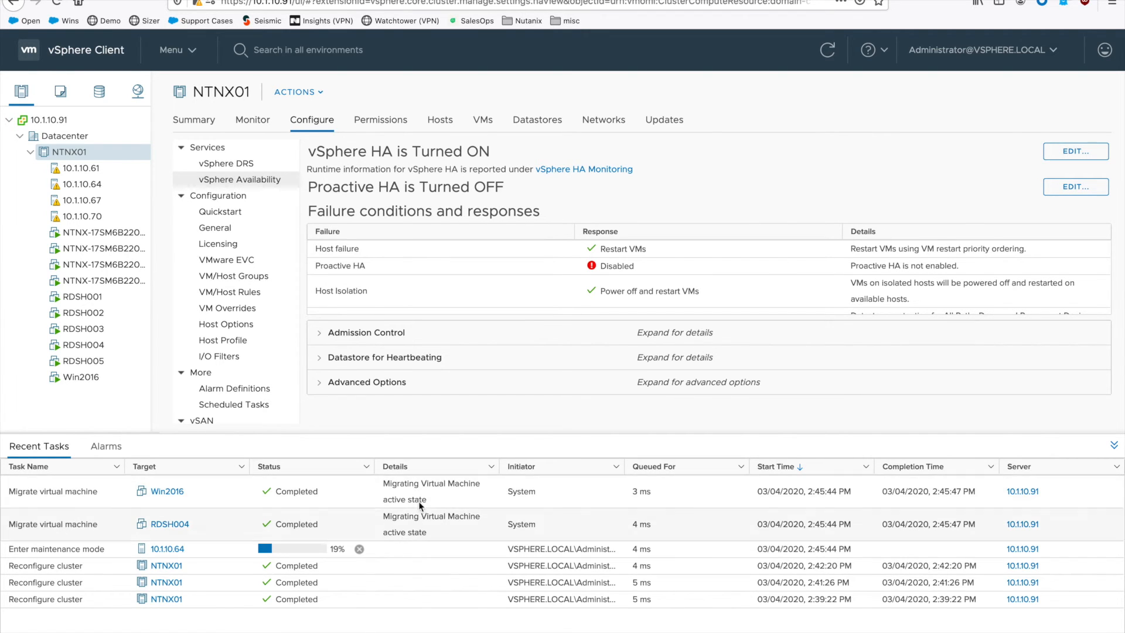
mouse_move(432, 558)
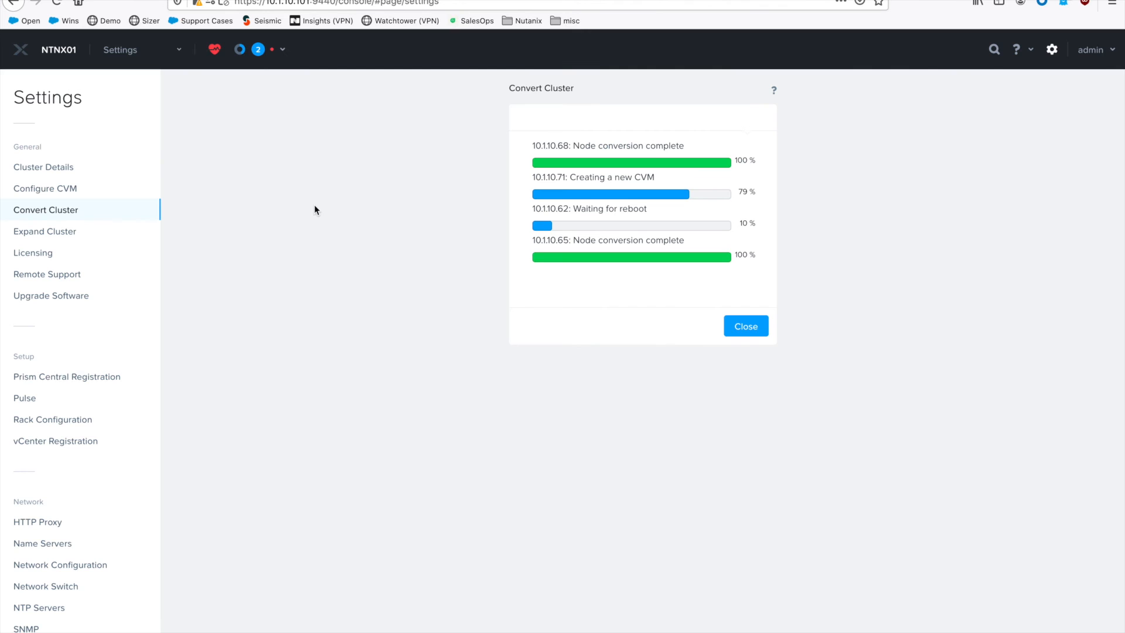
mouse_move(475, 300)
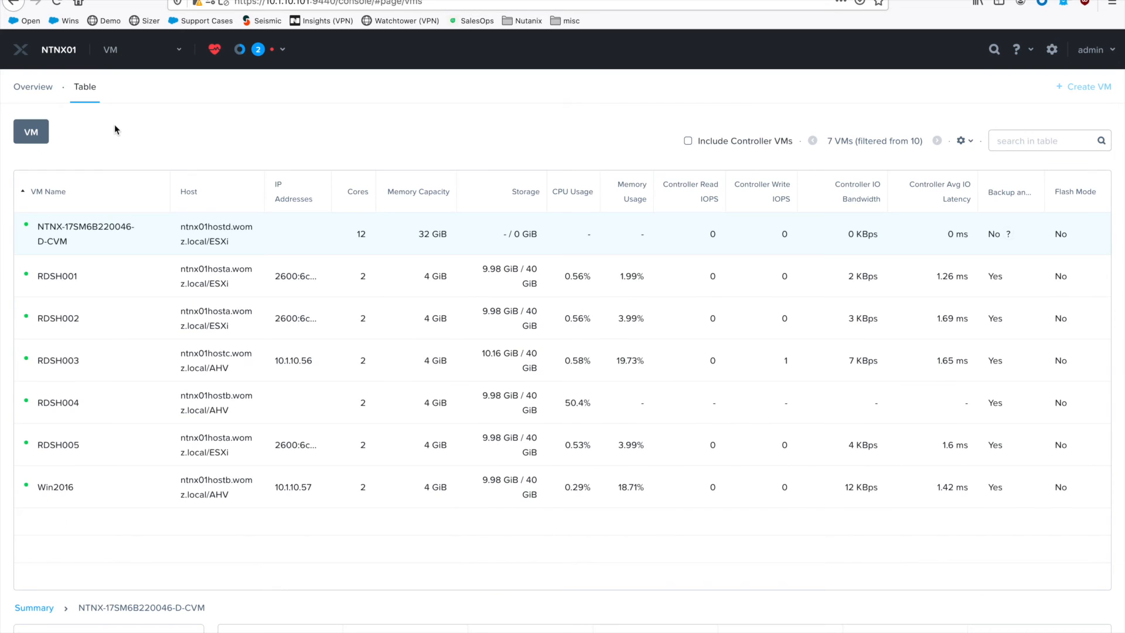
mouse_move(220, 318)
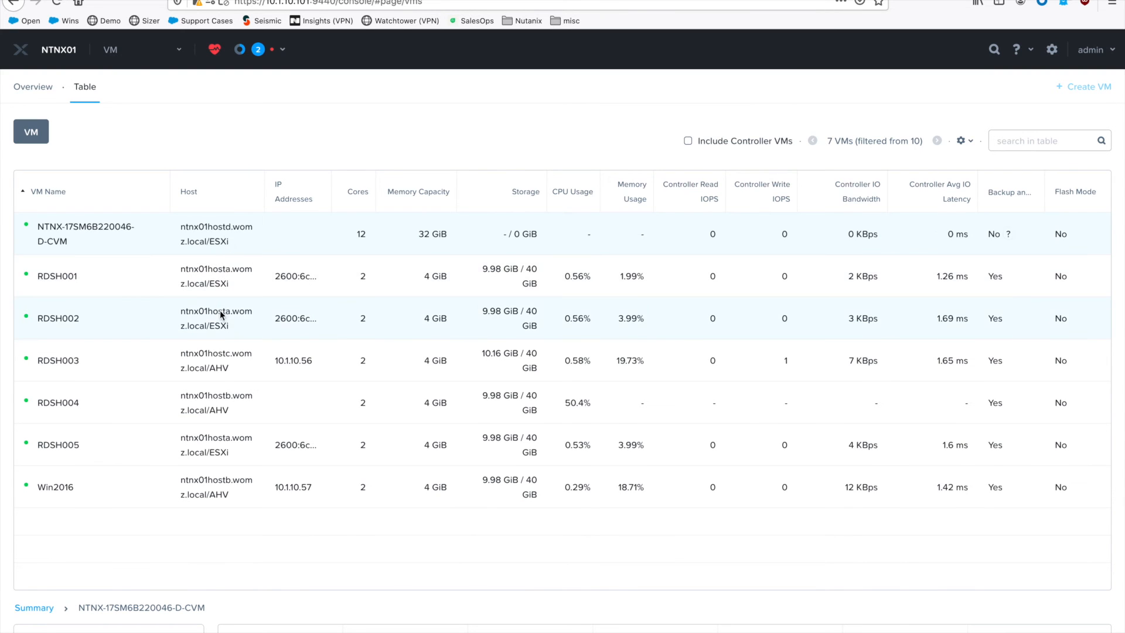
mouse_move(252, 163)
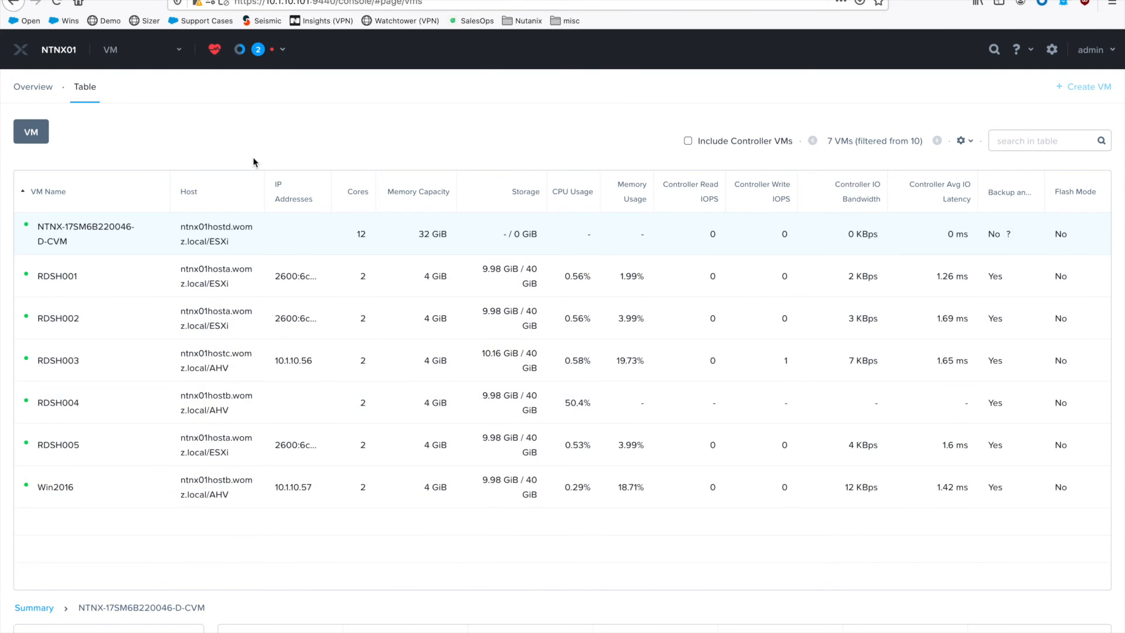
Go to the Home dashboard showing AHV, 4 hosts, 10 VMs and good health.
left_click(1052, 49)
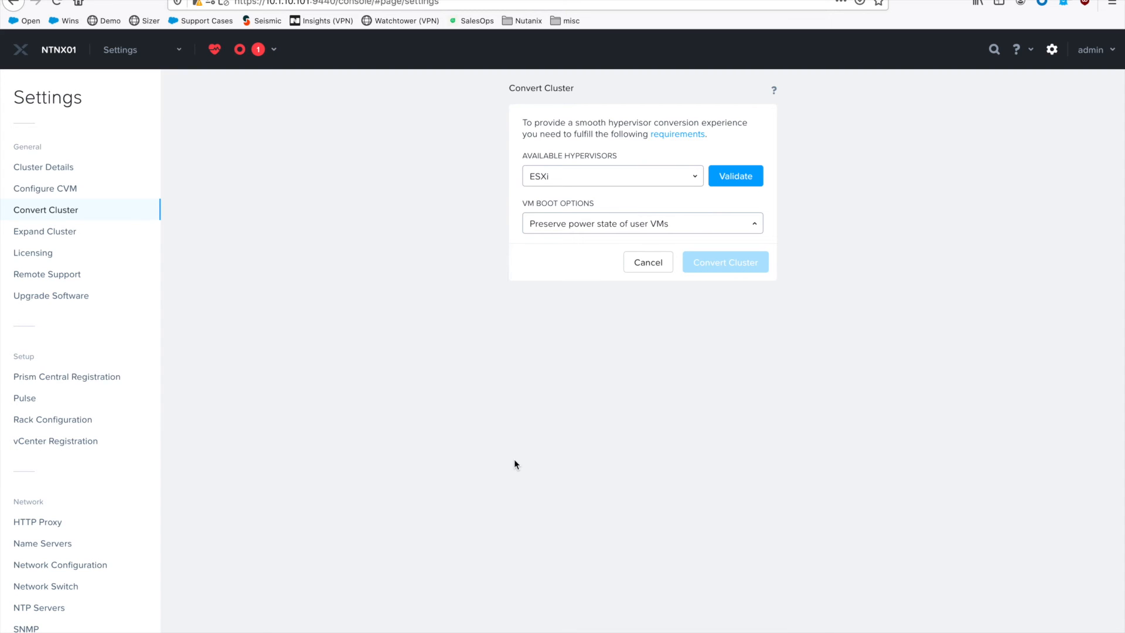
mouse_move(522, 164)
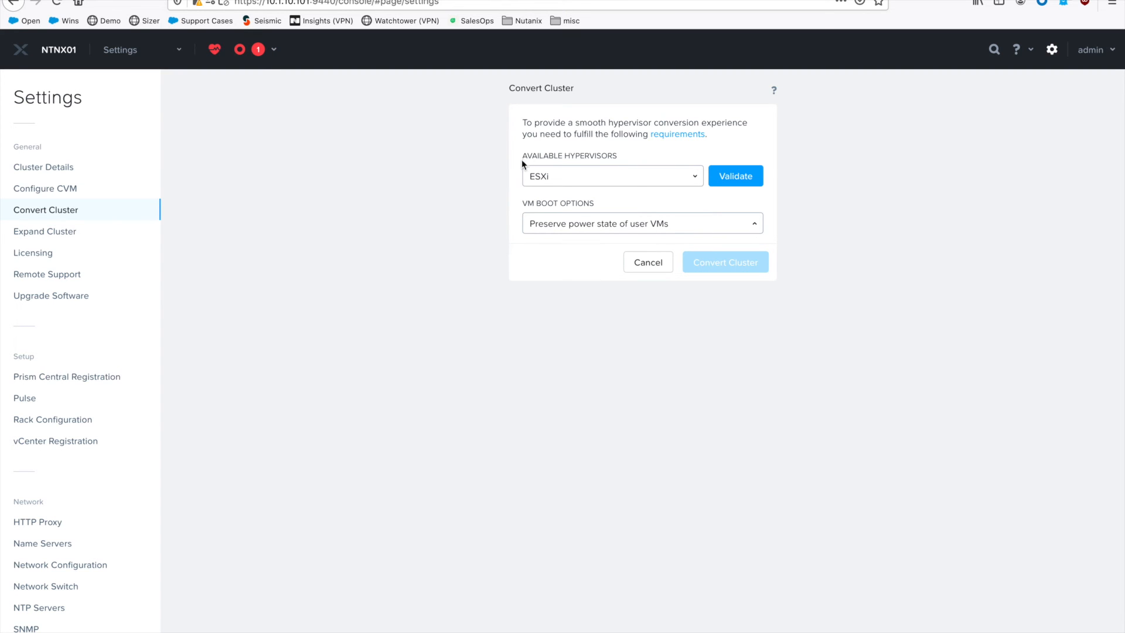
mouse_move(428, 209)
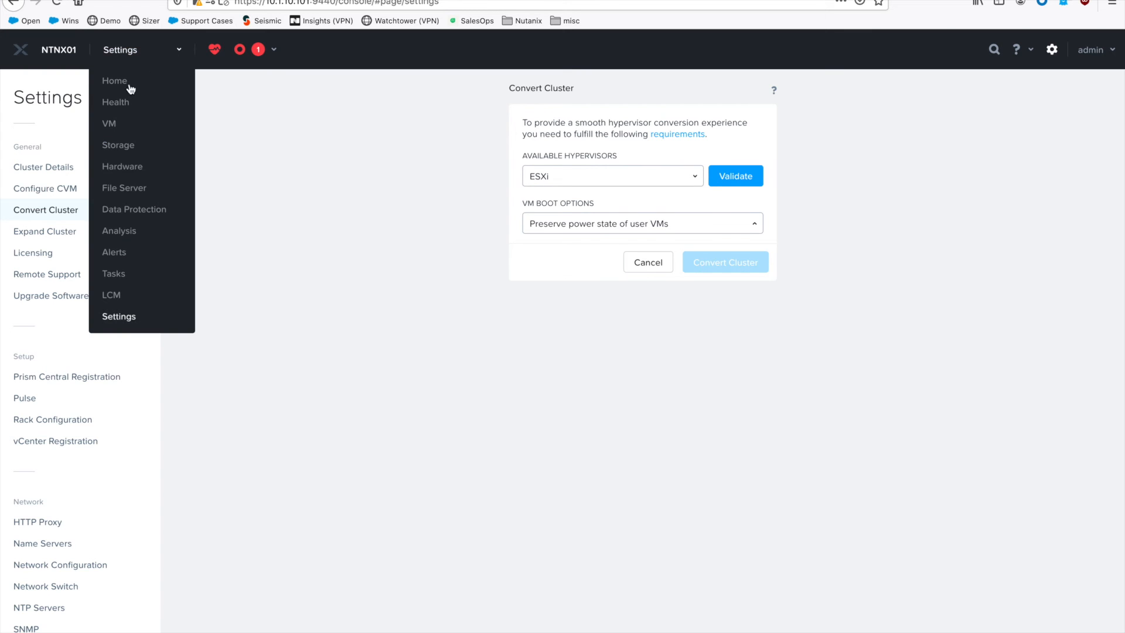
left_click(115, 80)
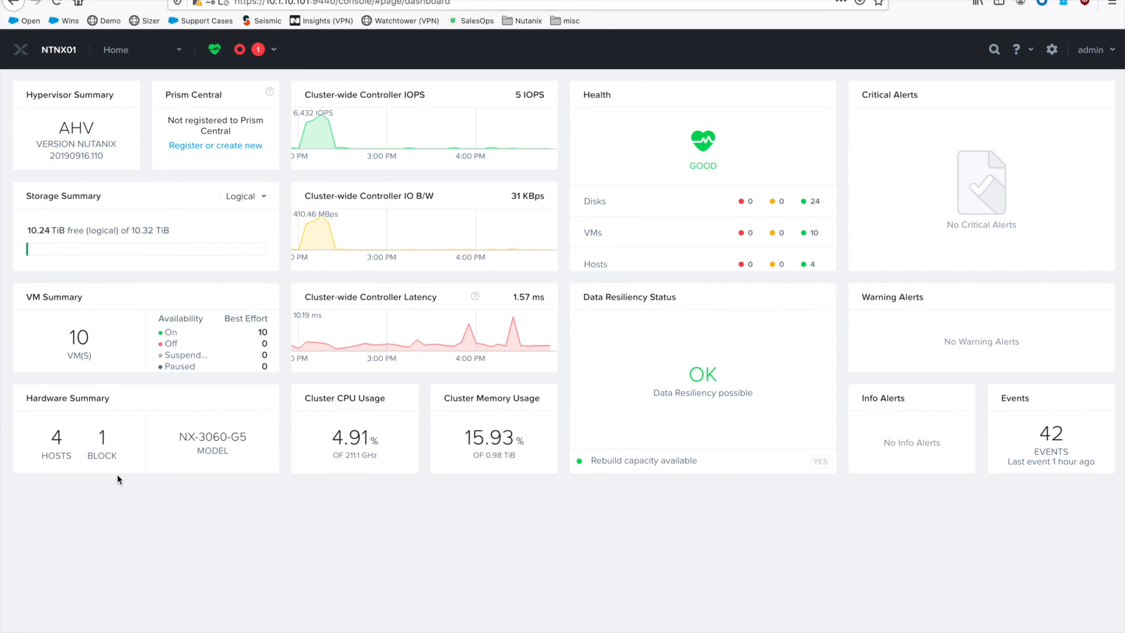
mouse_move(322, 555)
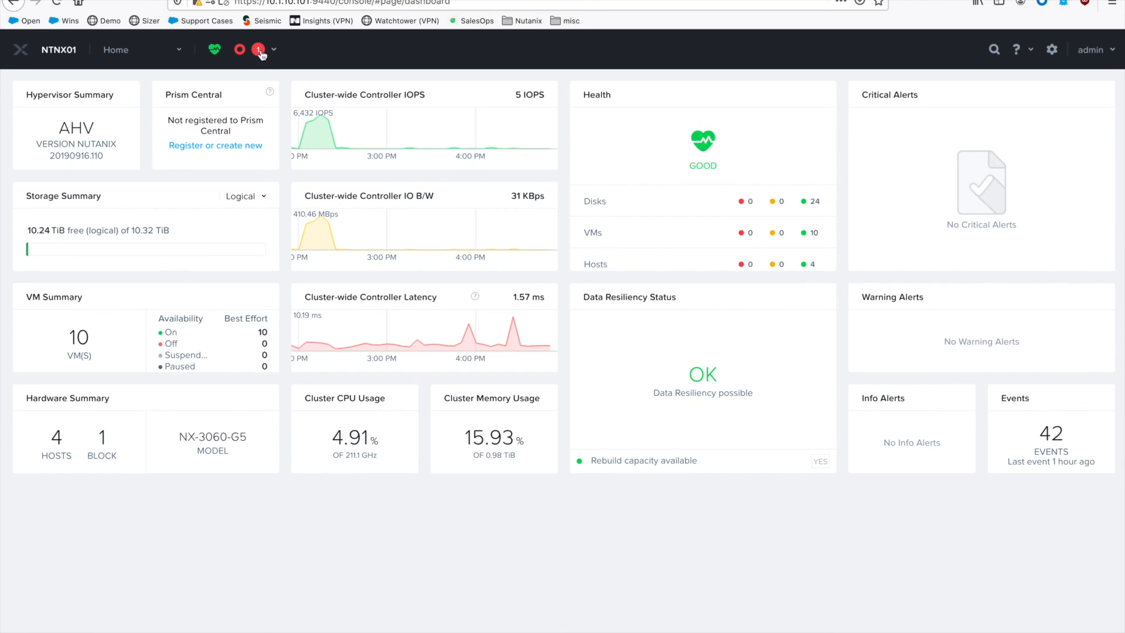
View all 43 tasks, showing the VM and node AHV conversions succeeded.
left_click(259, 50)
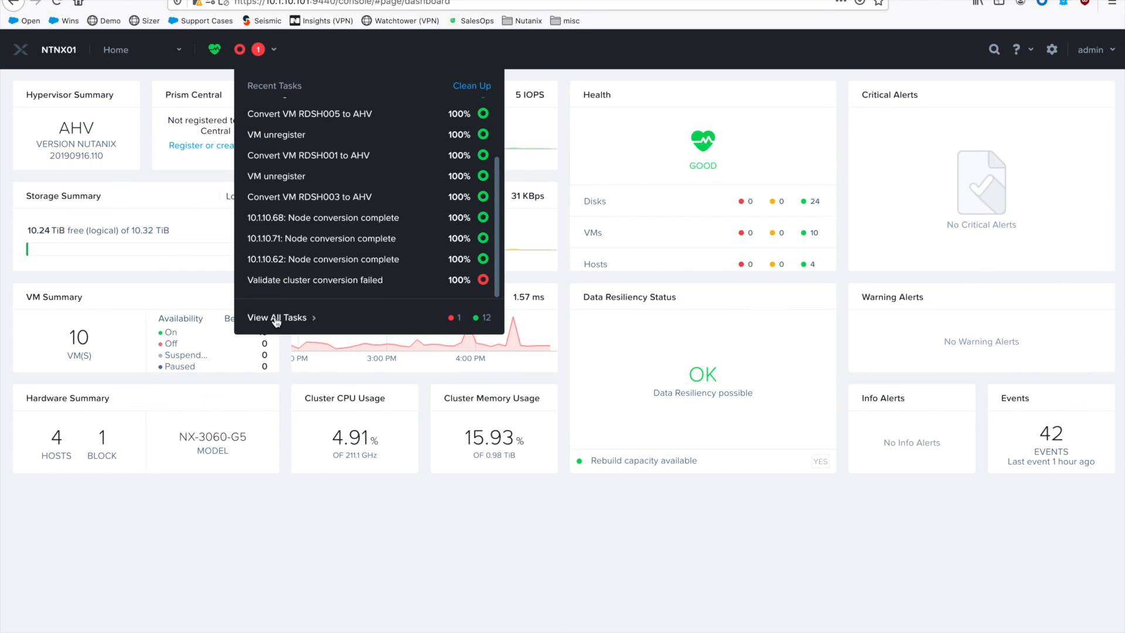
left_click(277, 317)
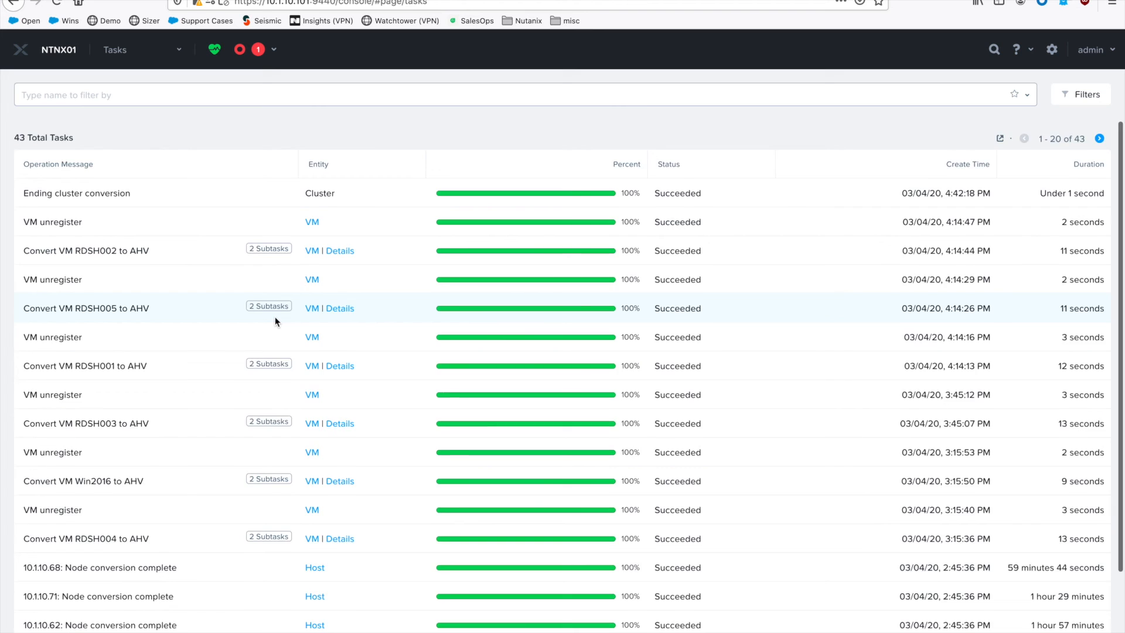
scroll("down", 3)
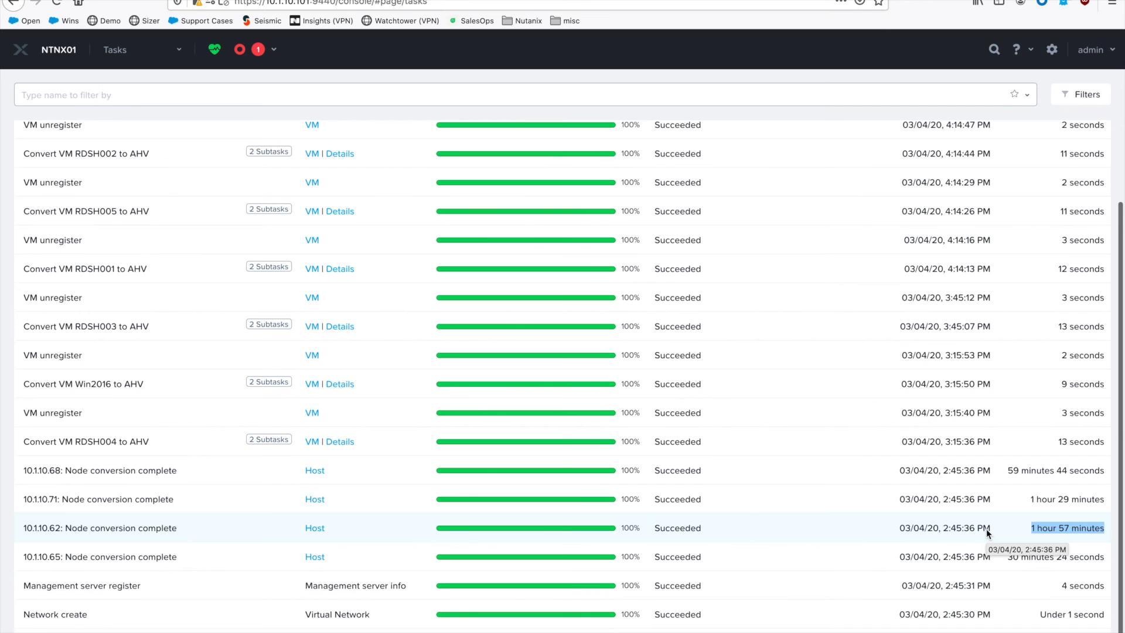
mouse_move(894, 522)
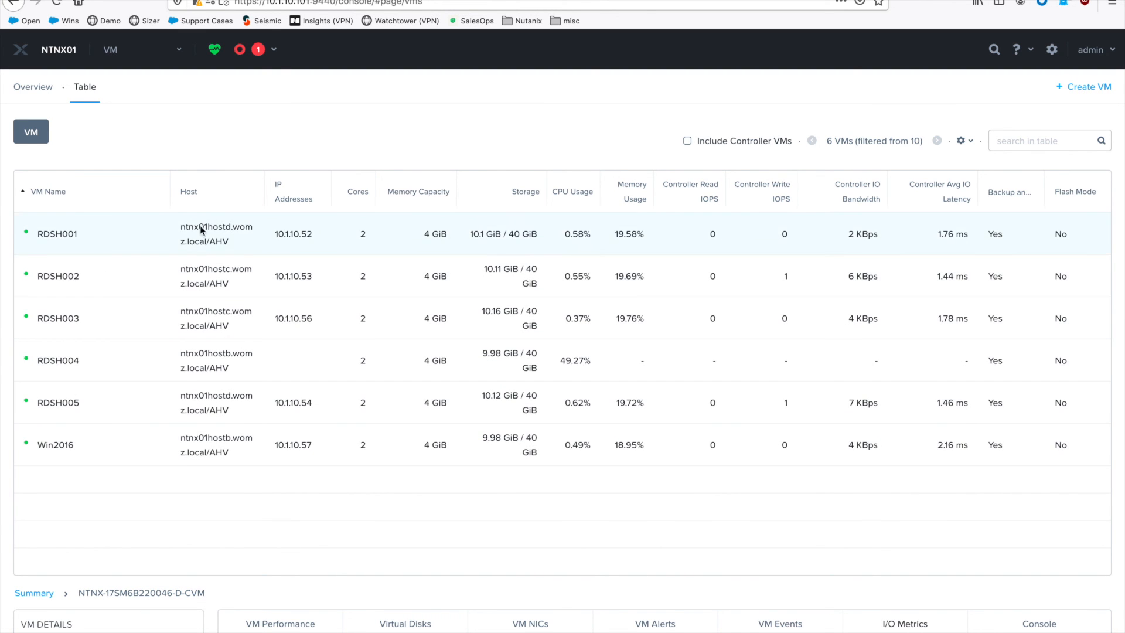
mouse_move(214, 225)
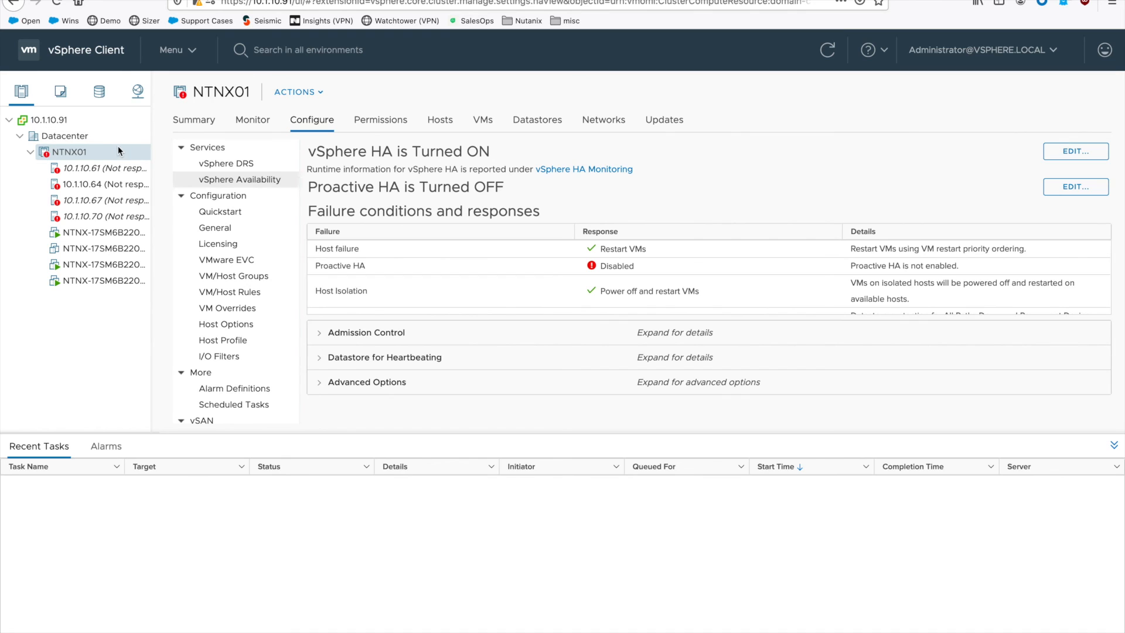
mouse_move(109, 154)
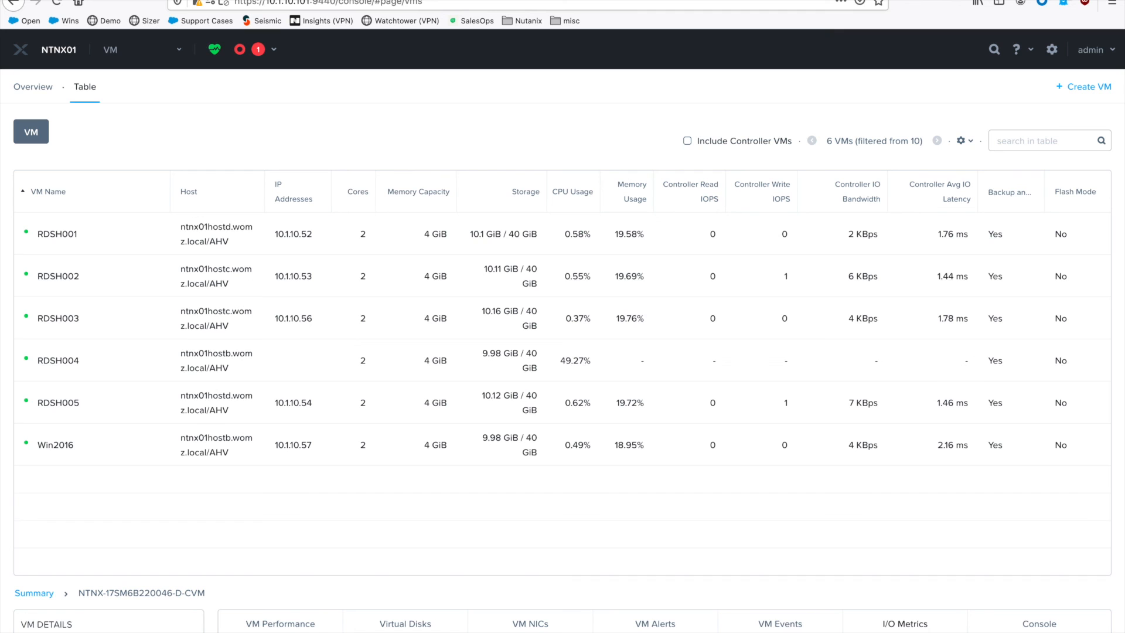
Switch from the VM section back to the Home dashboard showing AHV.
left_click(179, 49)
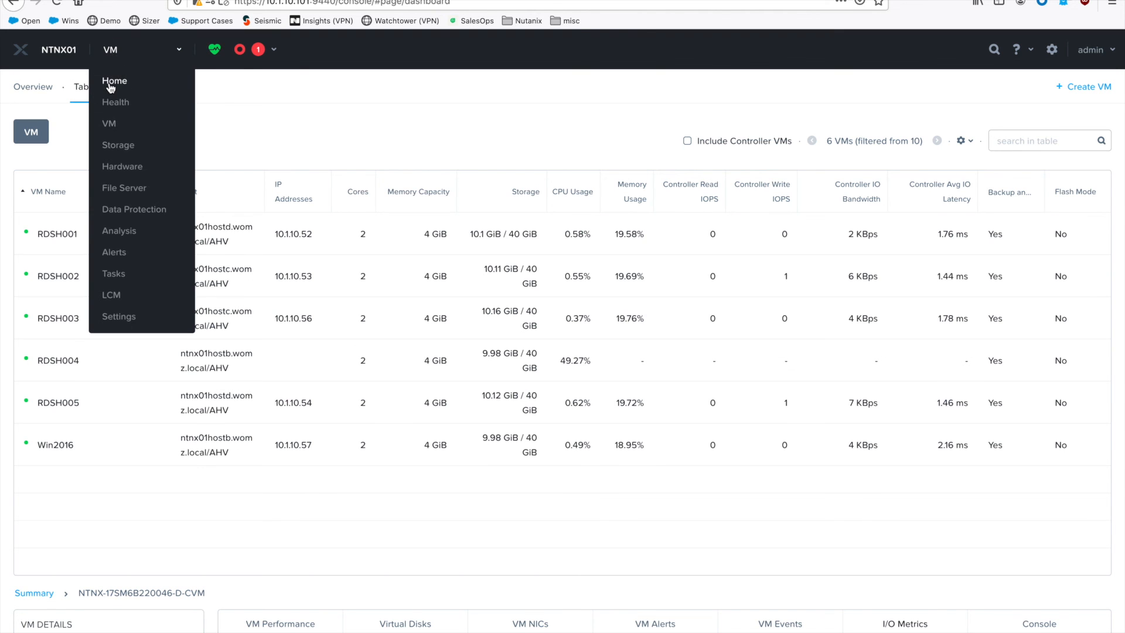
left_click(114, 80)
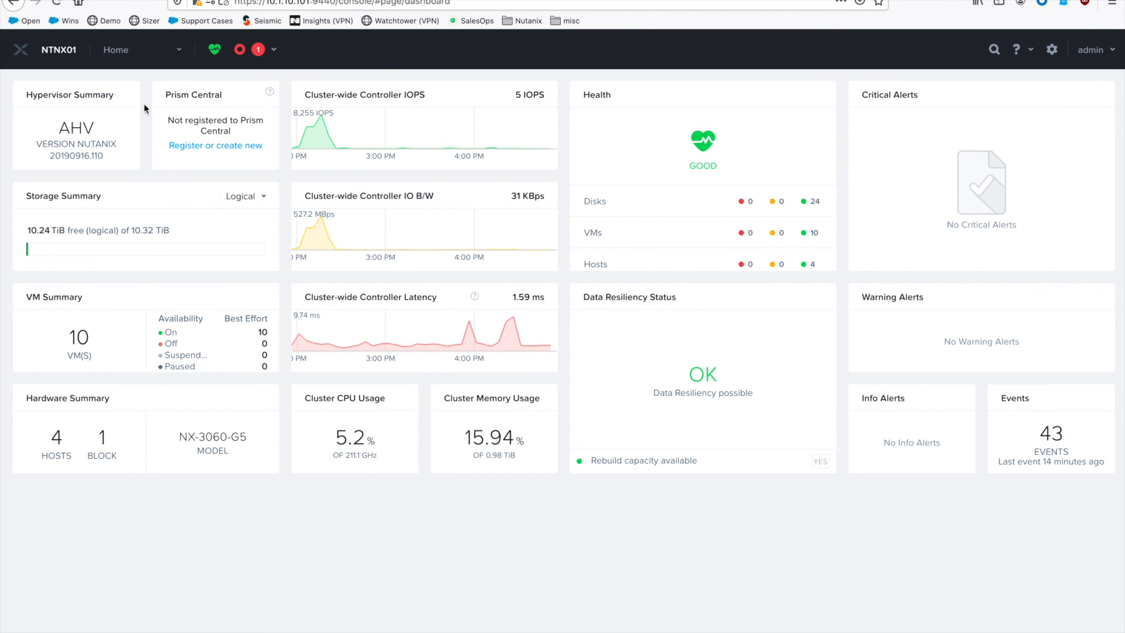